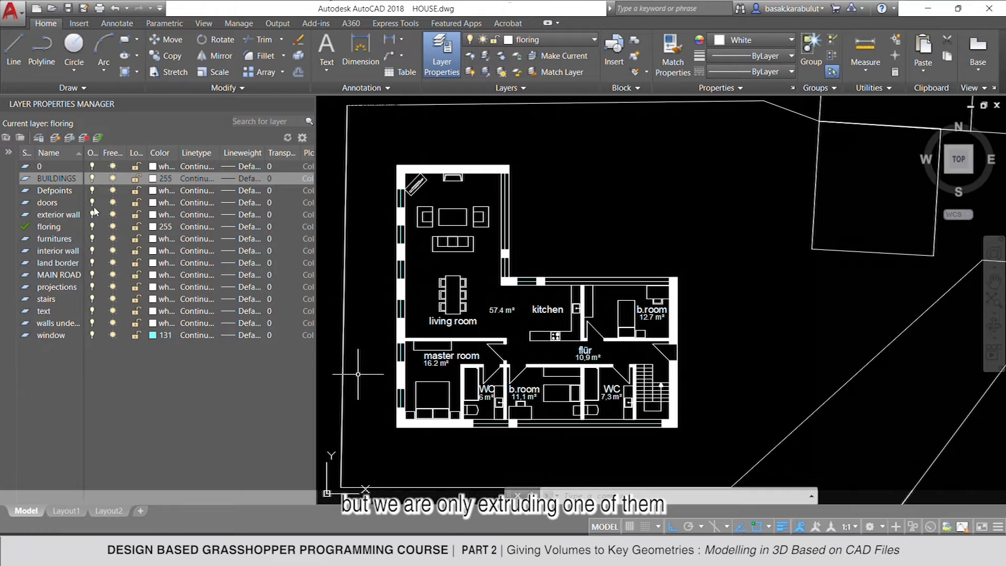
# Scroll the house drawing's layer list and select the BUILDINGS layer
pyautogui.scroll(-3)
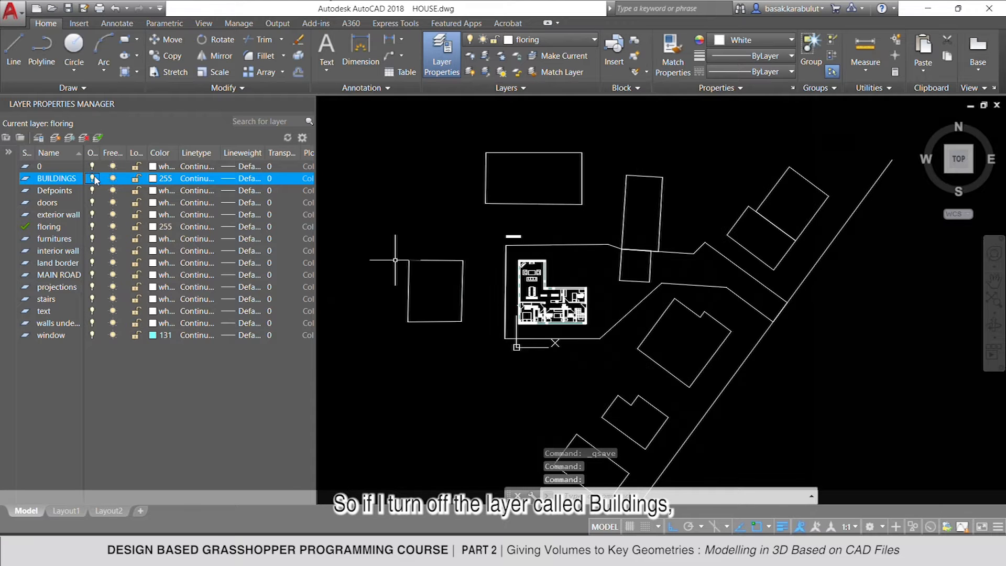
pyautogui.click(93, 177)
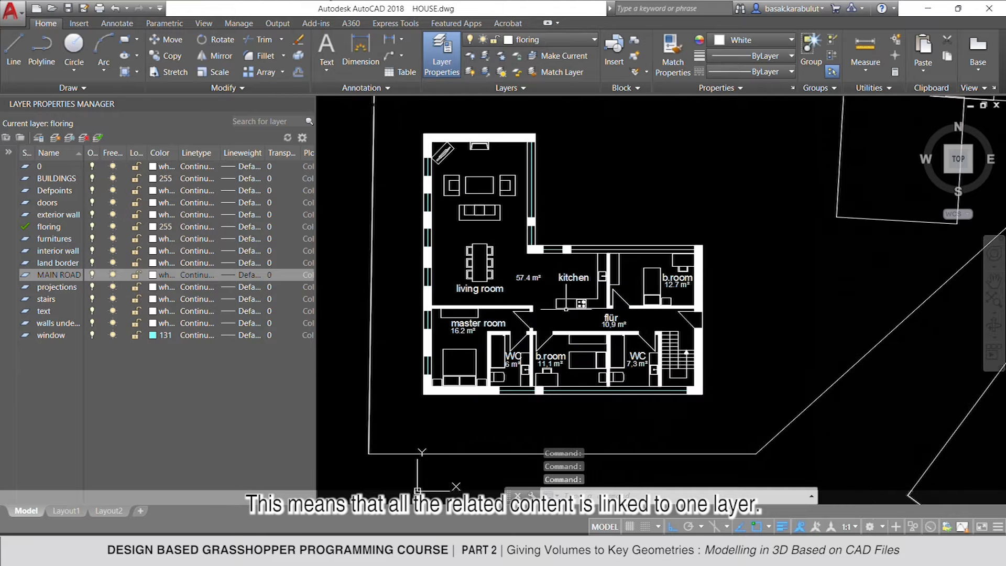
pyautogui.moveTo(692, 475)
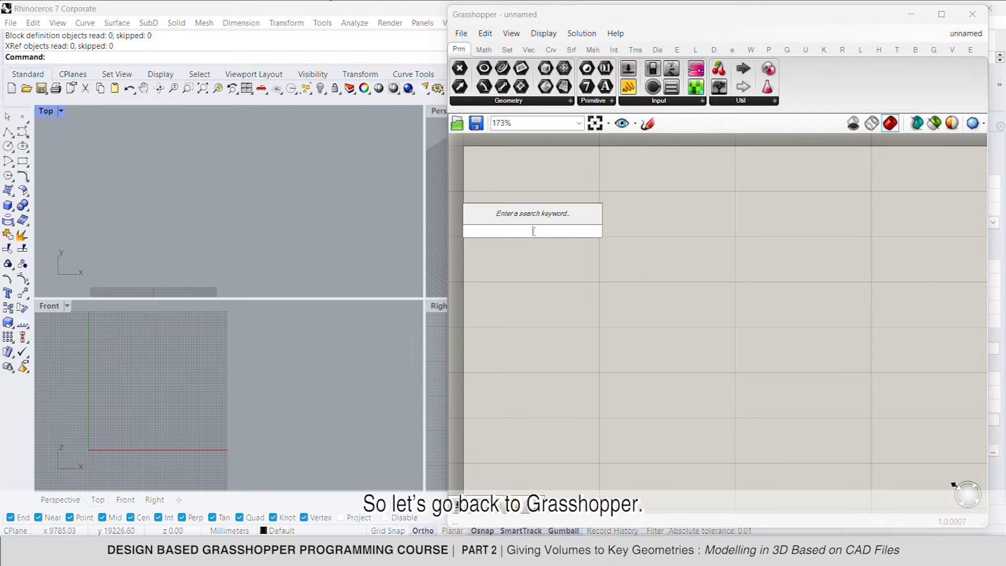
# Point a File Path parameter at the HOUSE drawing and add an Import 3DM component
pyautogui.write('file')
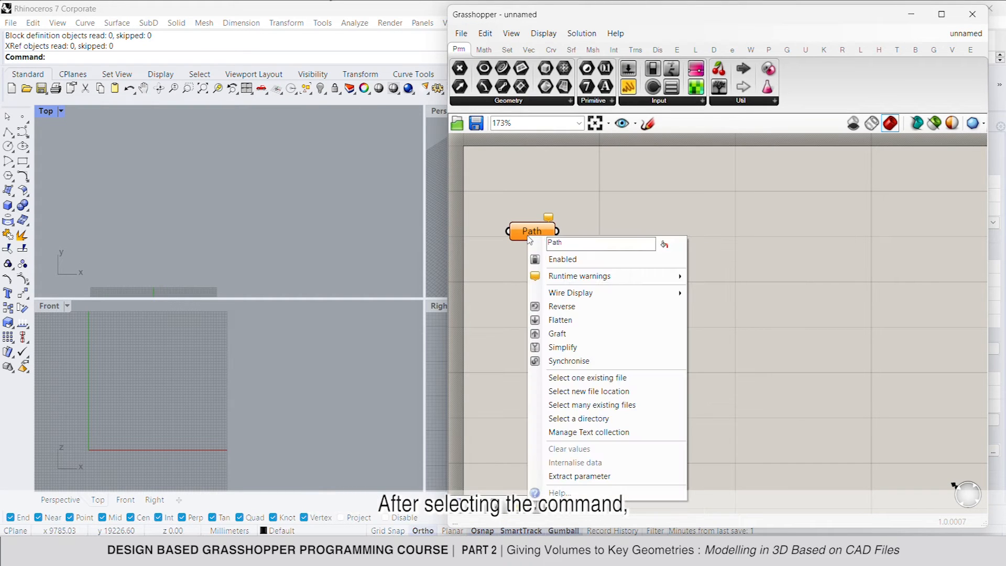
pyautogui.click(586, 377)
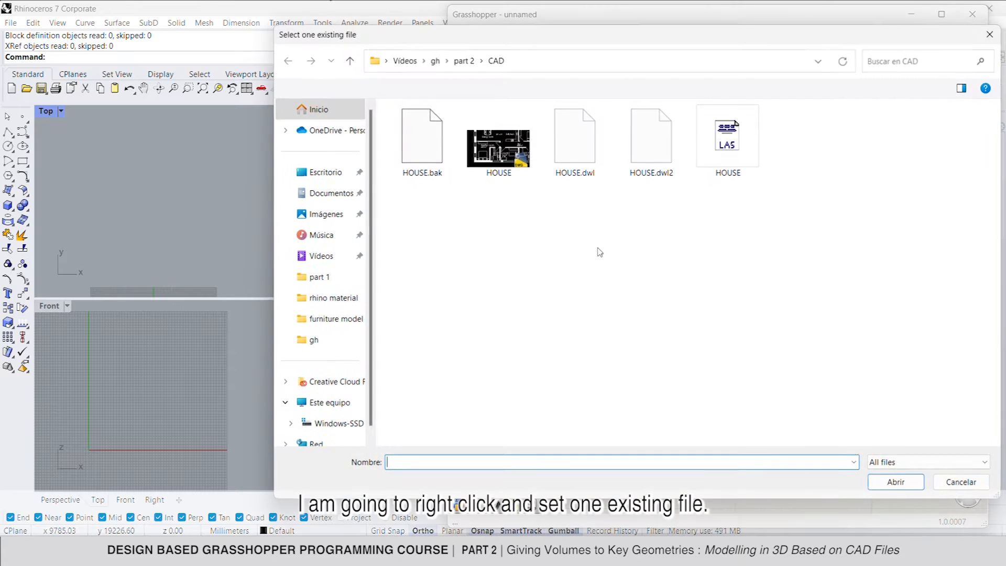
pyautogui.click(498, 141)
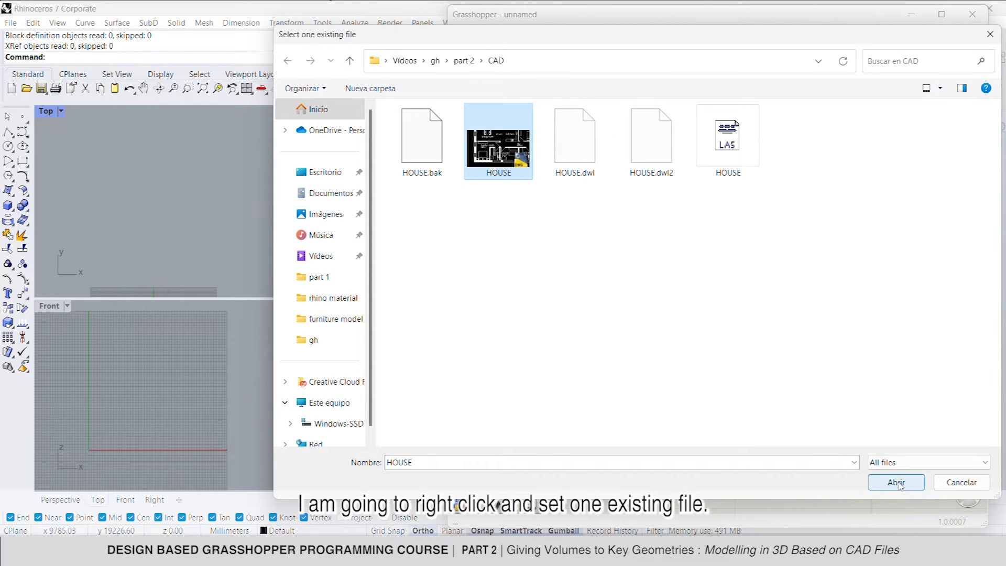
pyautogui.click(895, 482)
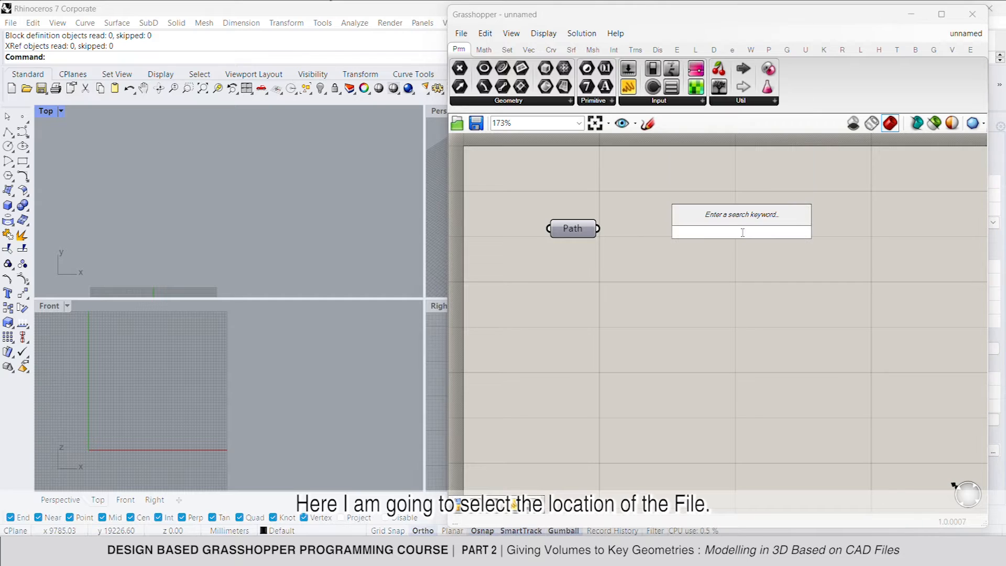
pyautogui.write('import')
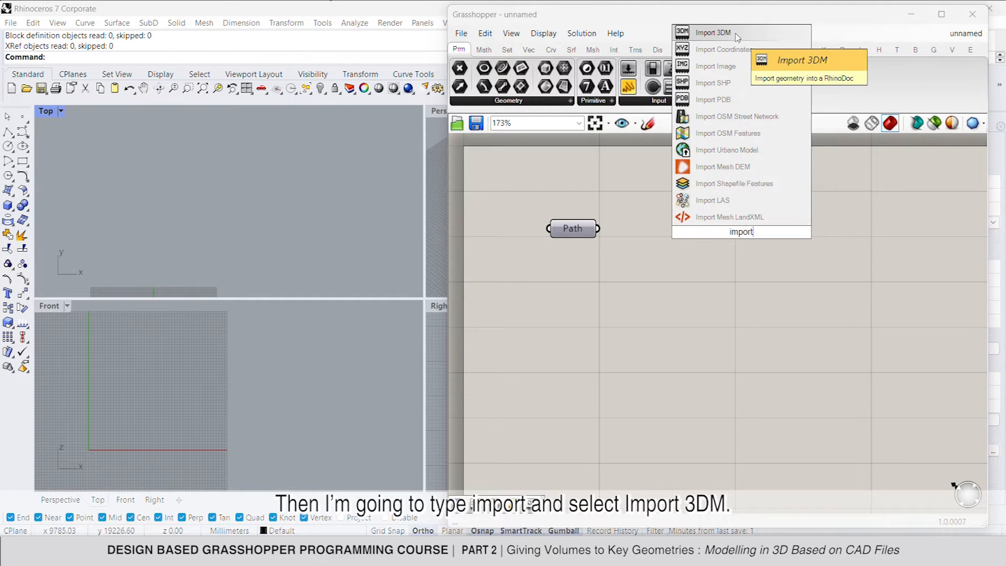
pyautogui.click(712, 32)
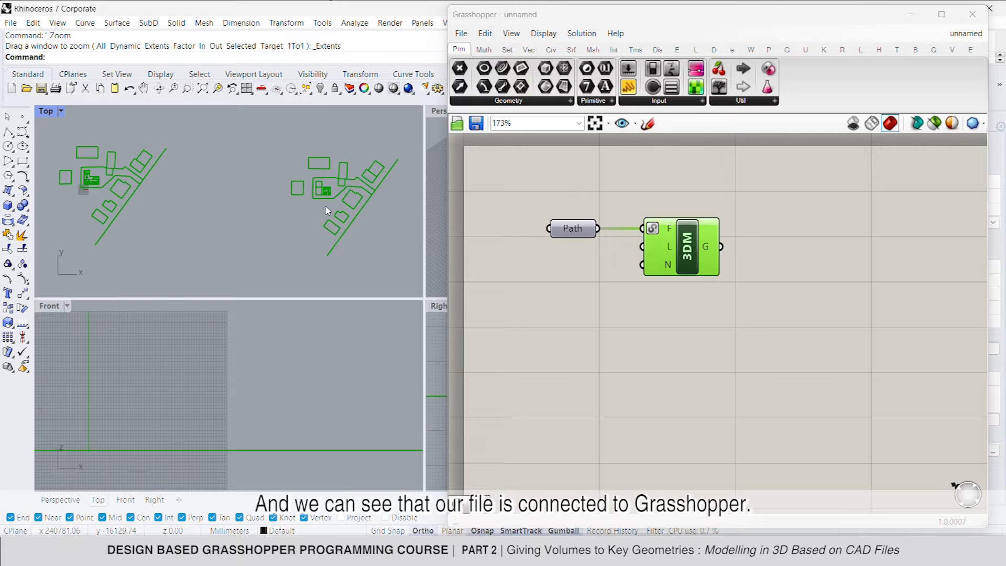
pyautogui.scroll(-3)
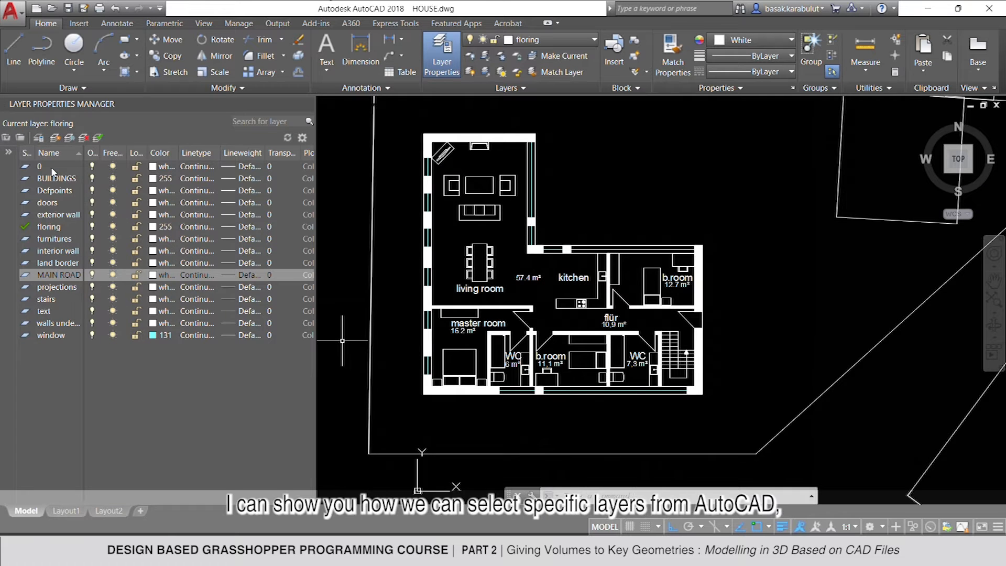
# Click in AutoCAD's layer list before returning to the Grasshopper window
pyautogui.click(56, 178)
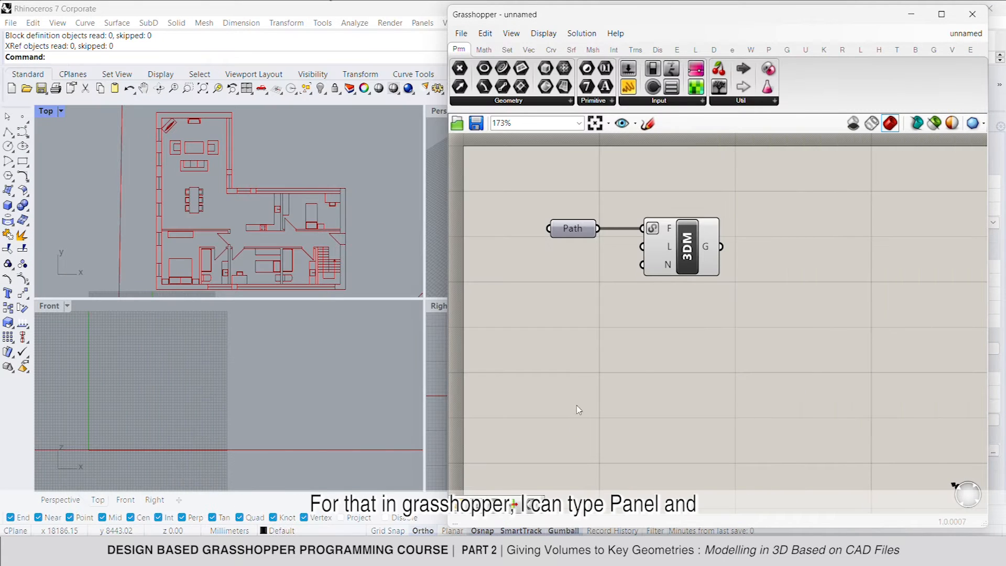
# Add a panel containing 'BUILDINGS' to filter the 3DM import to that layer
pyautogui.write('P')
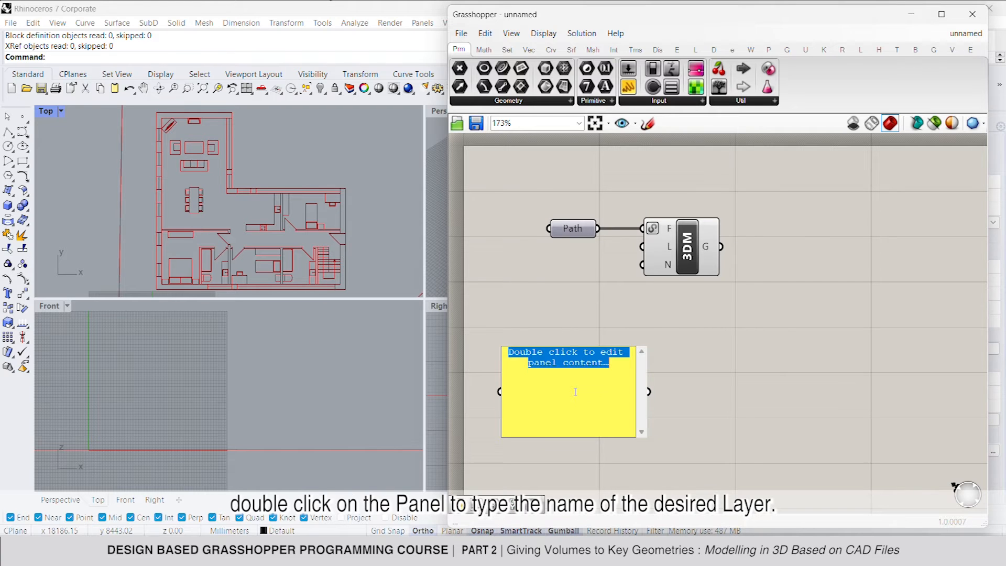
pyautogui.write('BUILDI')
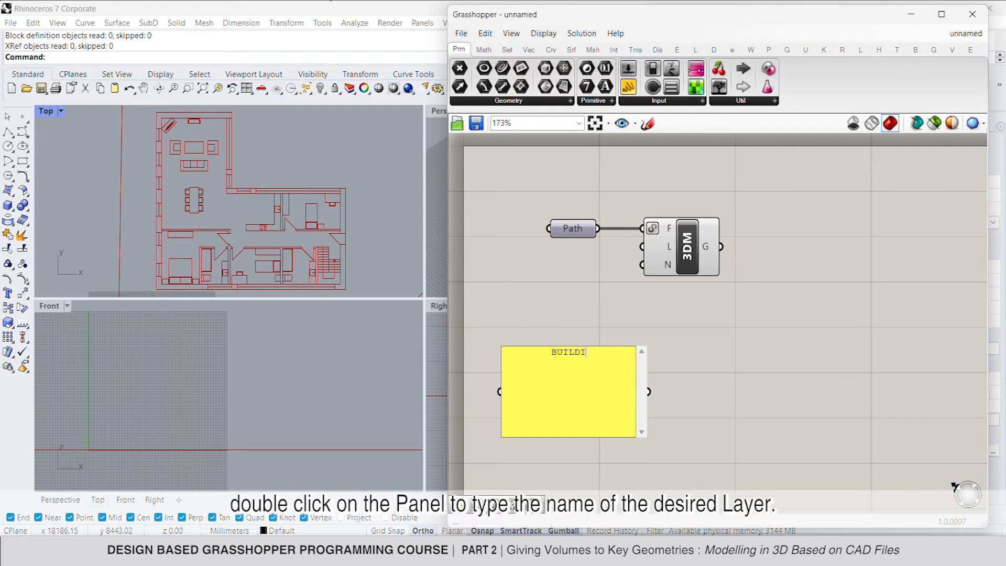
pyautogui.write('NGS')
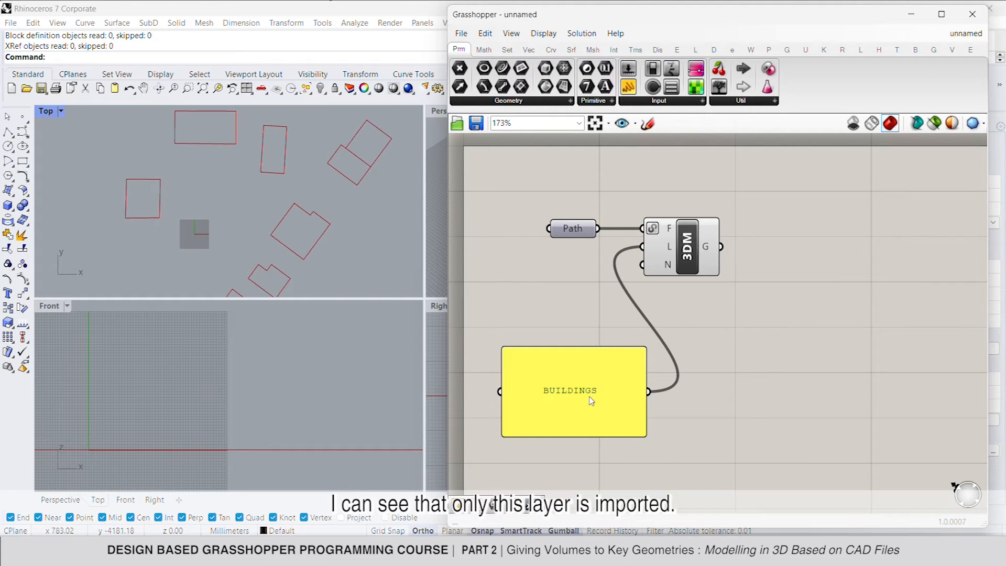
pyautogui.doubleClick(572, 390)
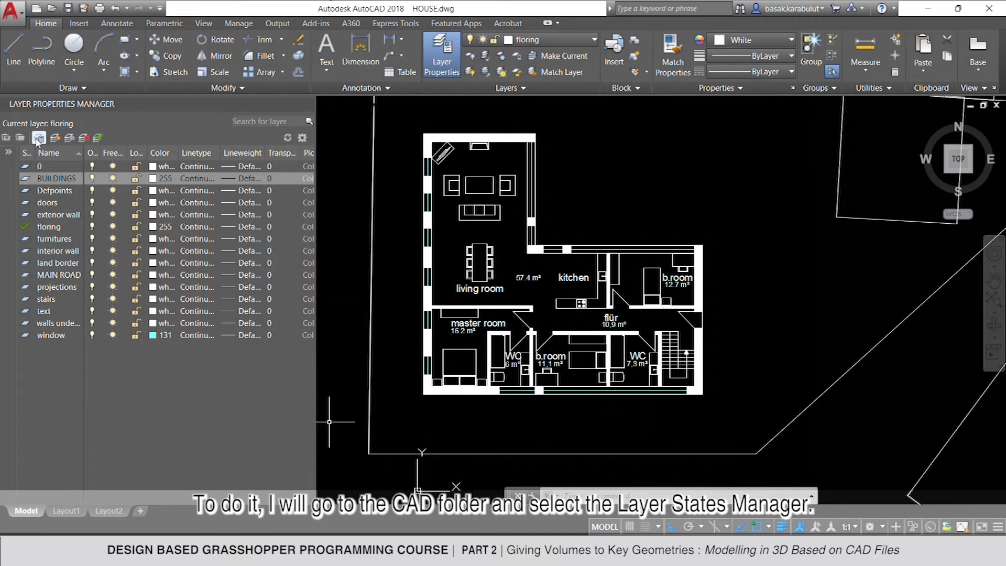
# Export the HOUSE layer state from Layer States Manager as HOUSE.las
pyautogui.click(38, 138)
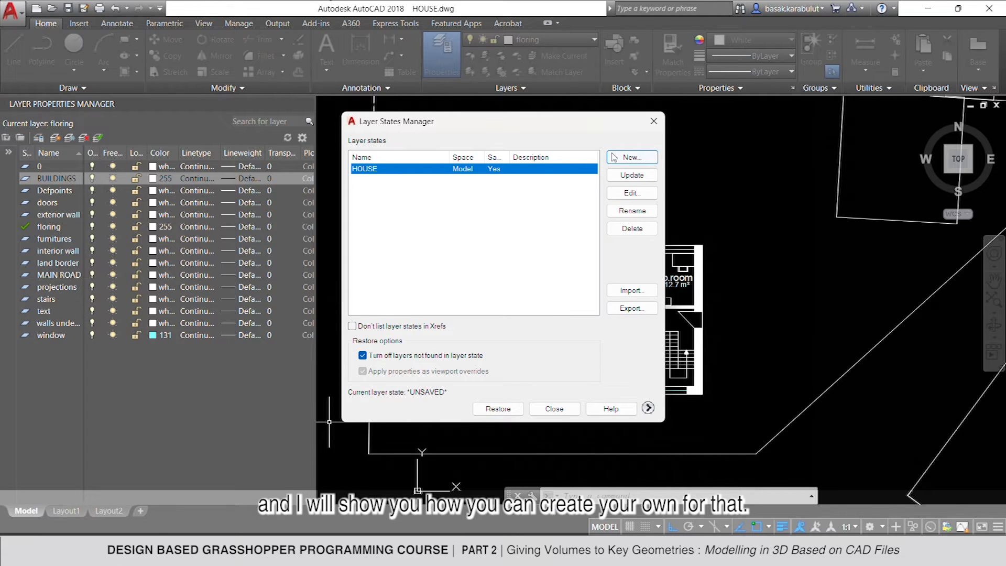
pyautogui.click(631, 157)
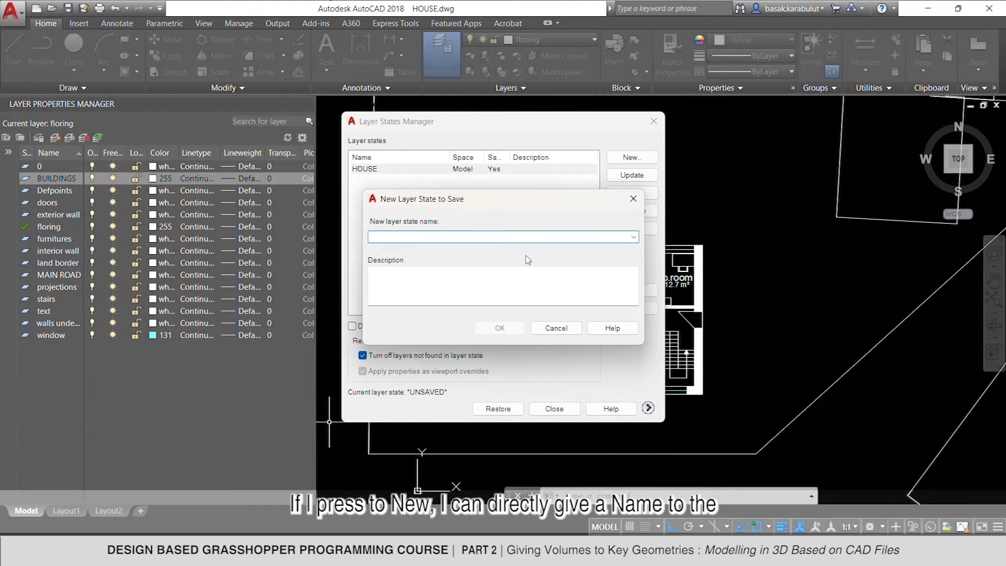
pyautogui.click(555, 328)
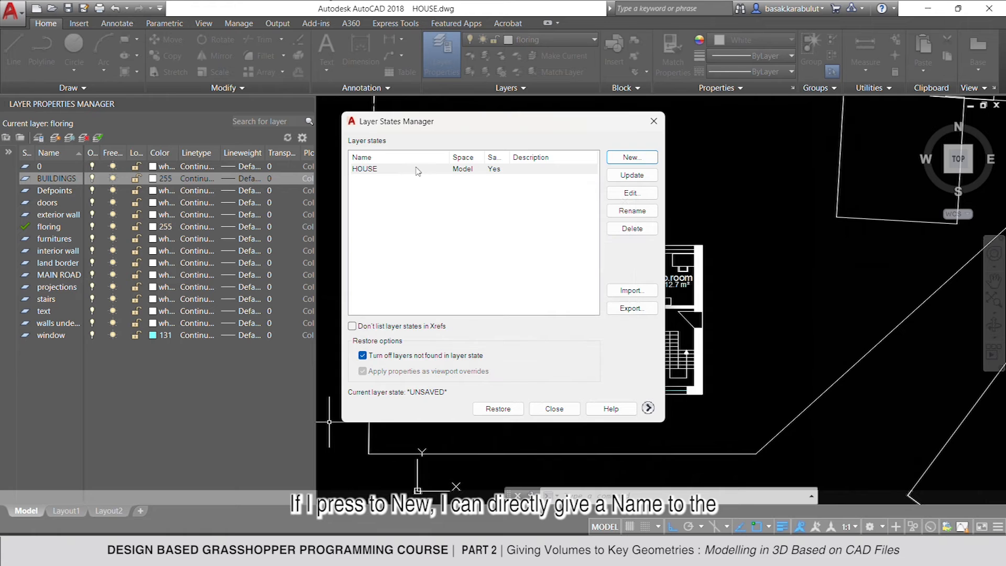
pyautogui.click(631, 308)
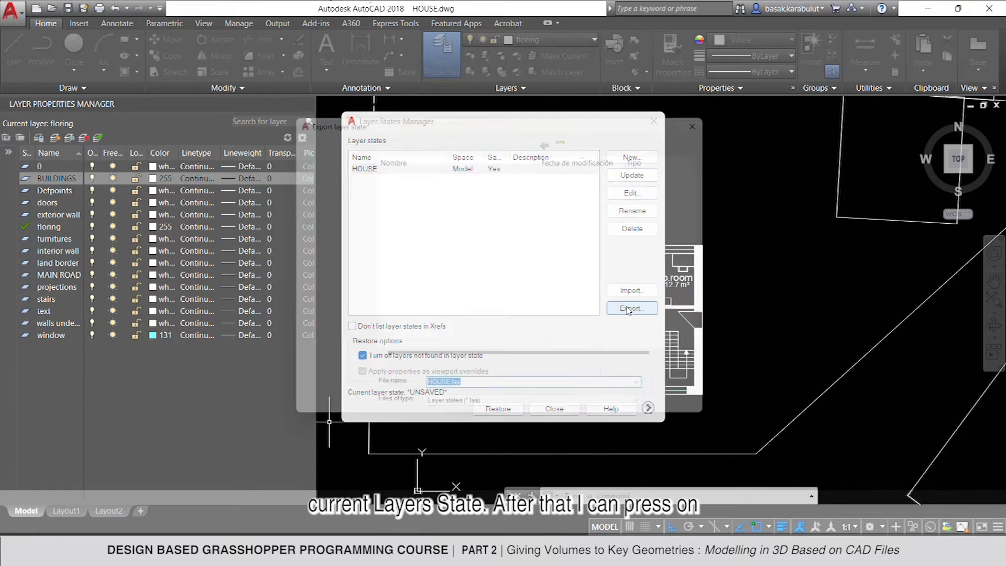
pyautogui.click(630, 308)
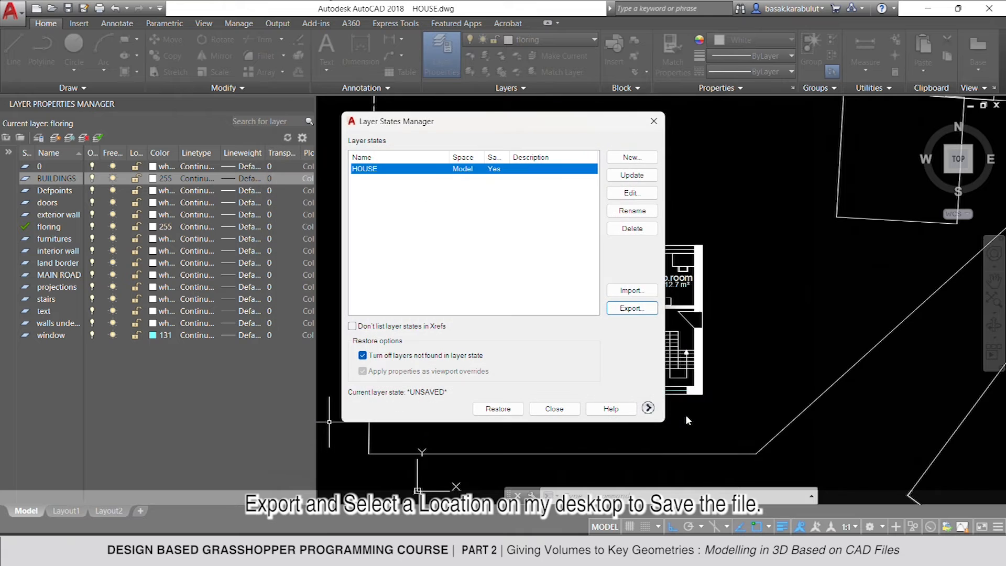
pyautogui.click(553, 409)
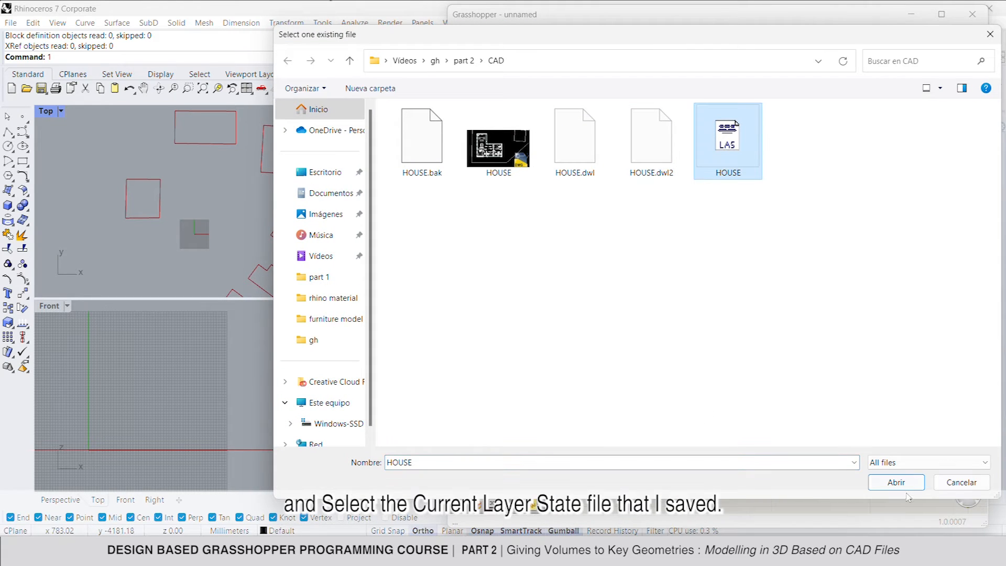
# Load HOUSE.las into a second path, wire it into Read File, and add a panel
pyautogui.click(895, 481)
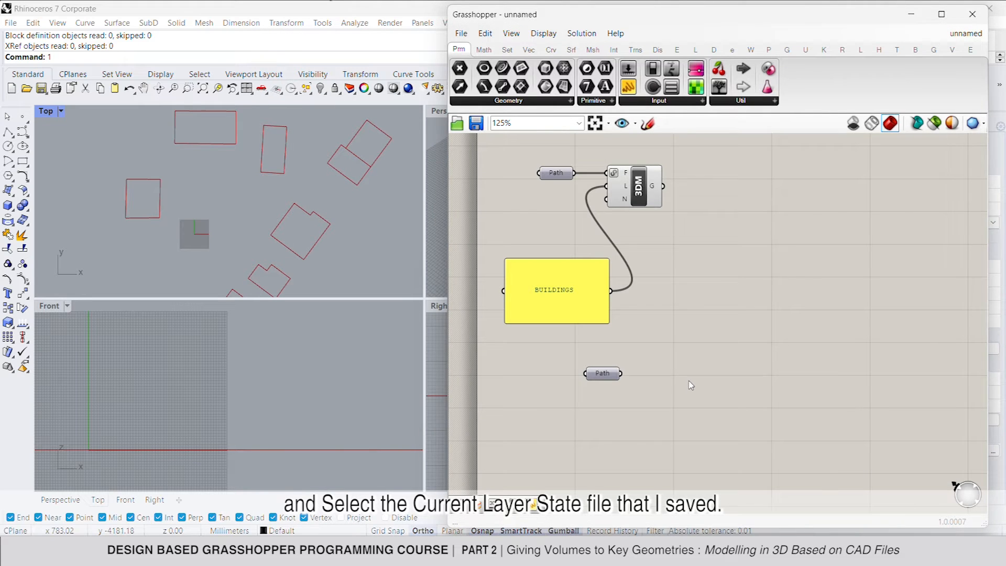
pyautogui.write('read')
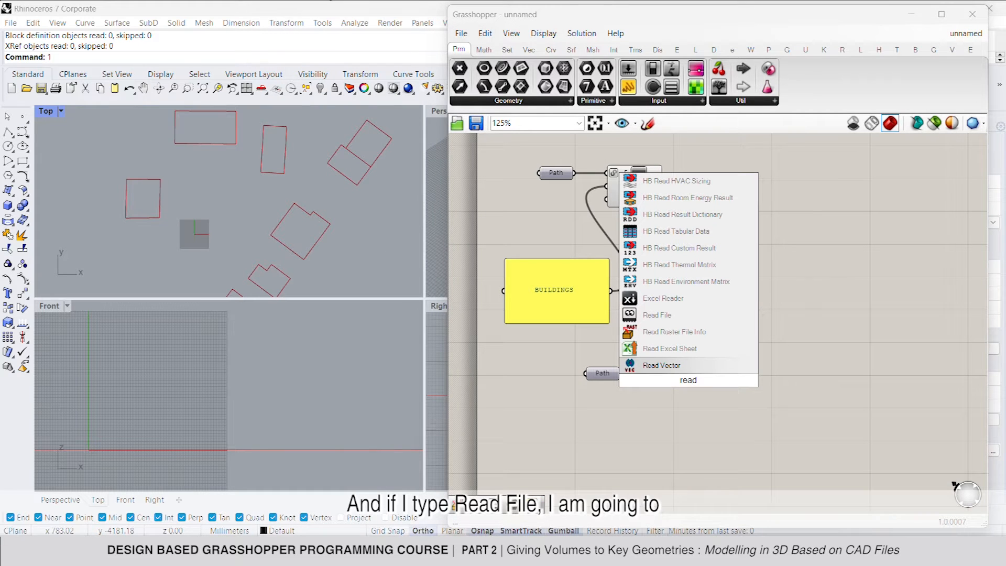
pyautogui.click(657, 315)
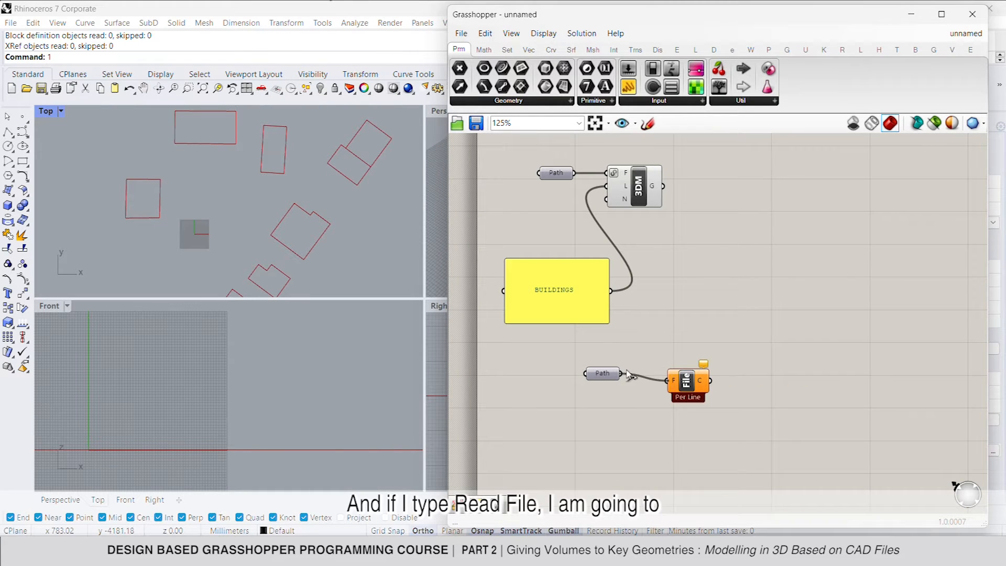
pyautogui.moveTo(621, 373); pyautogui.dragTo(645, 374)
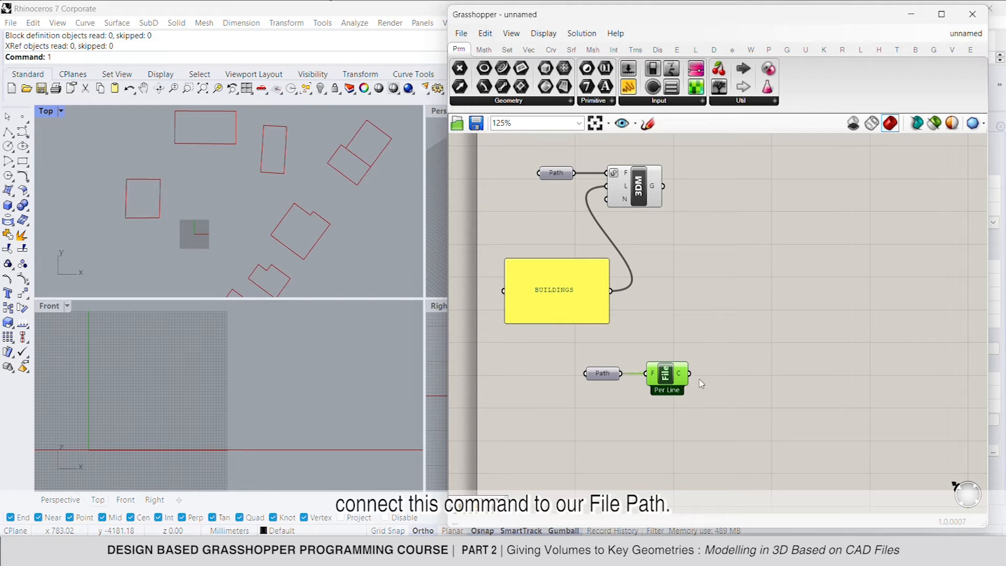
pyautogui.write('p')
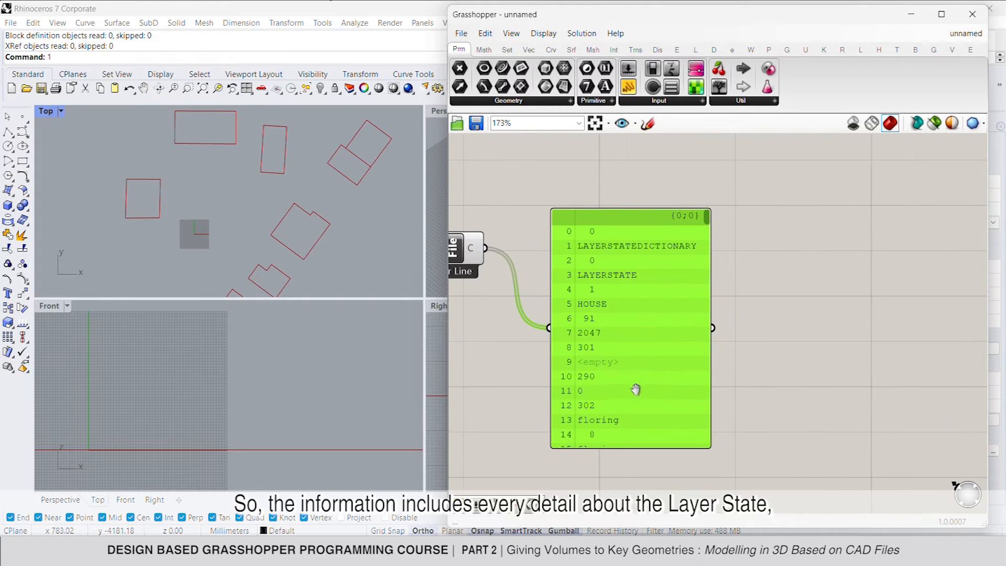
pyautogui.scroll(-3)
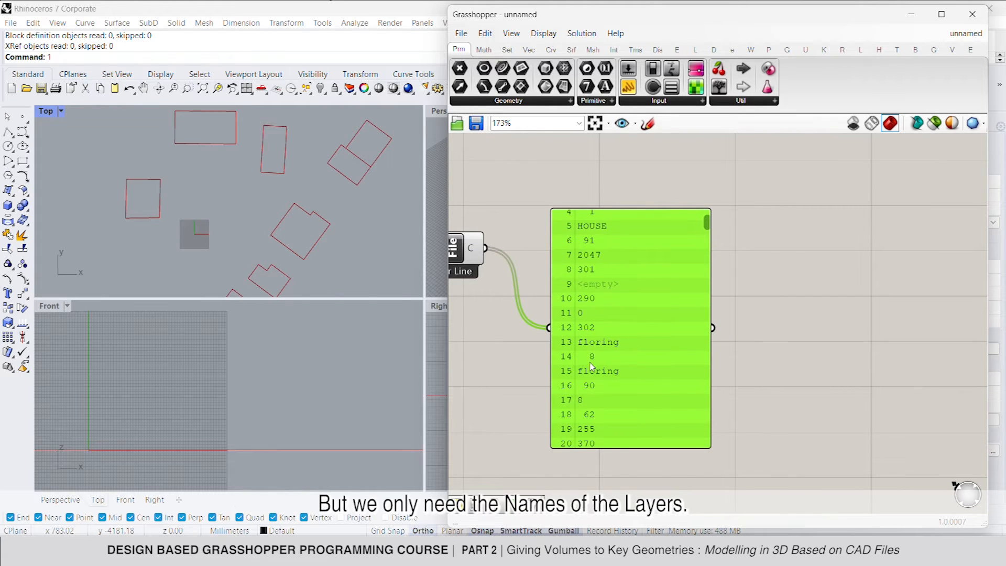
pyautogui.scroll(-3)
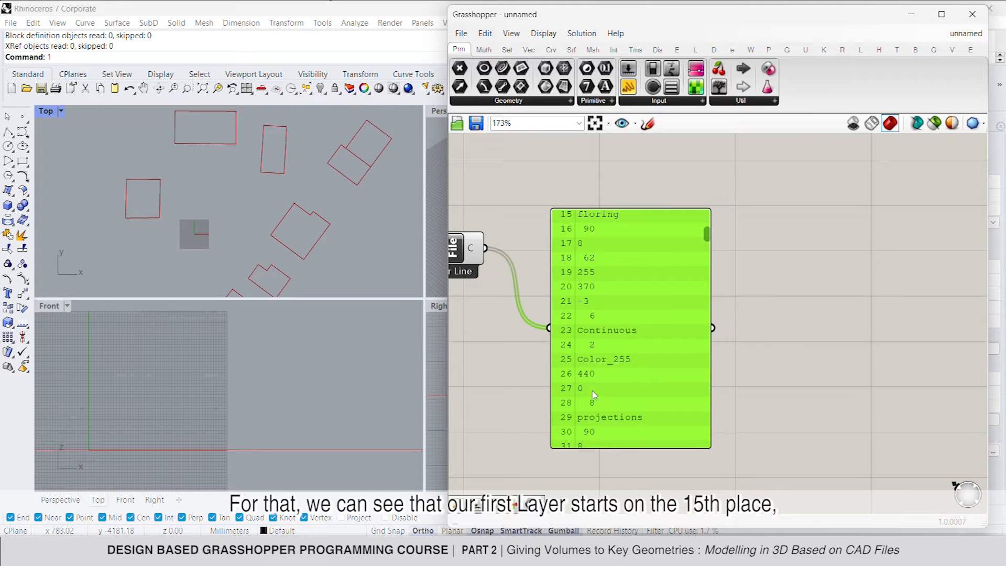
pyautogui.scroll(-3)
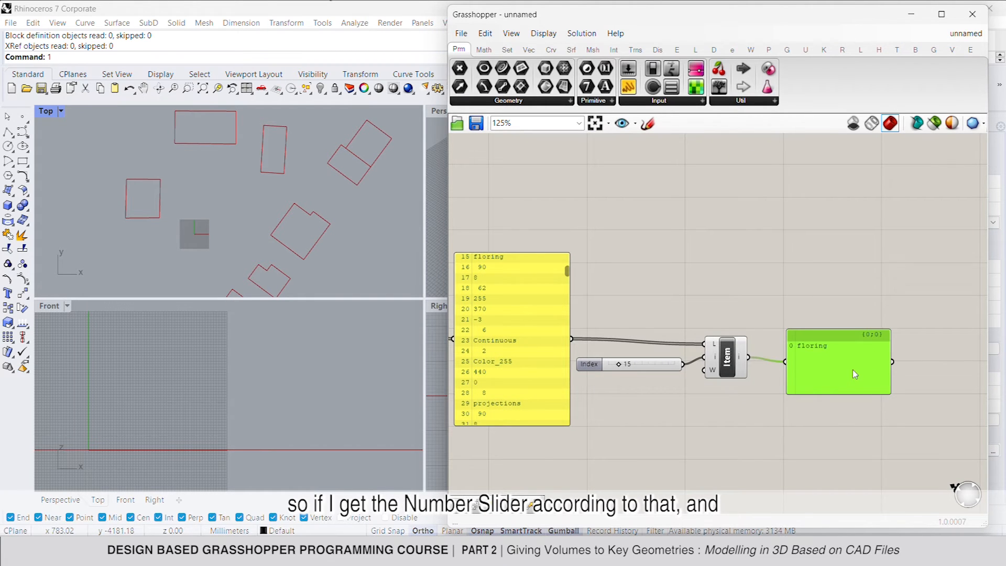
# Set up a Series with start 15, step 29 minus 15, and count 15
pyautogui.scroll(-3)
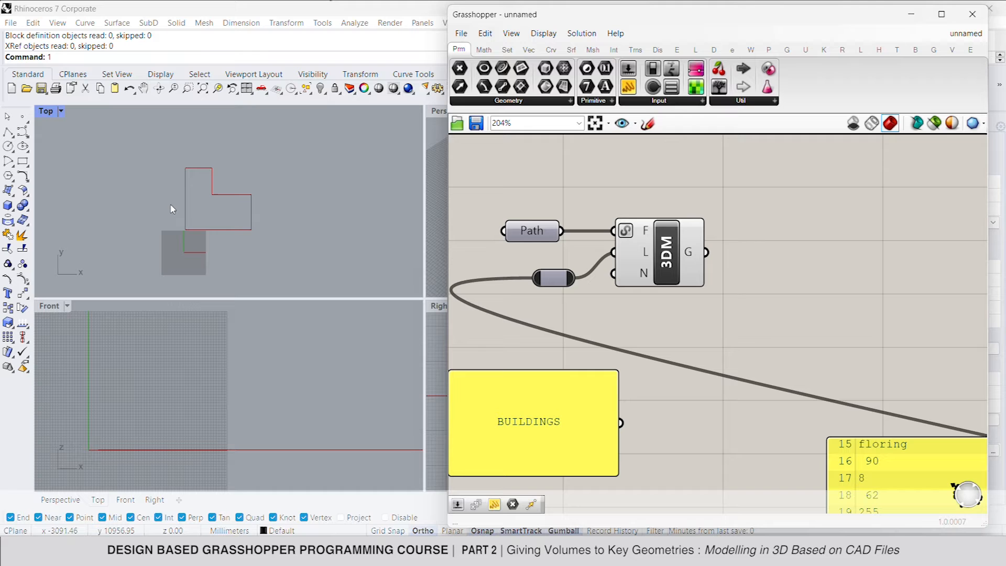
pyautogui.scroll(-3)
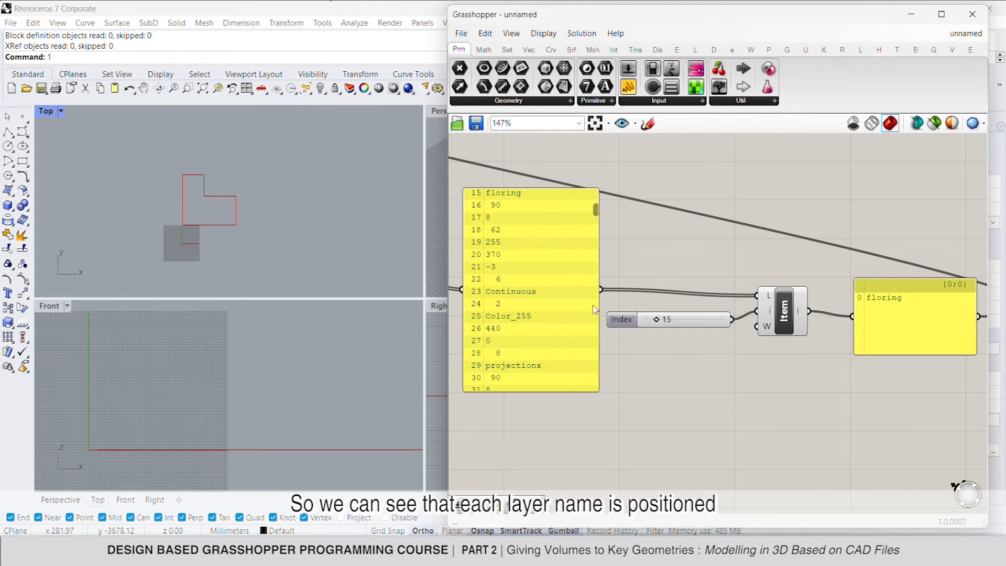
pyautogui.moveTo(520, 263)
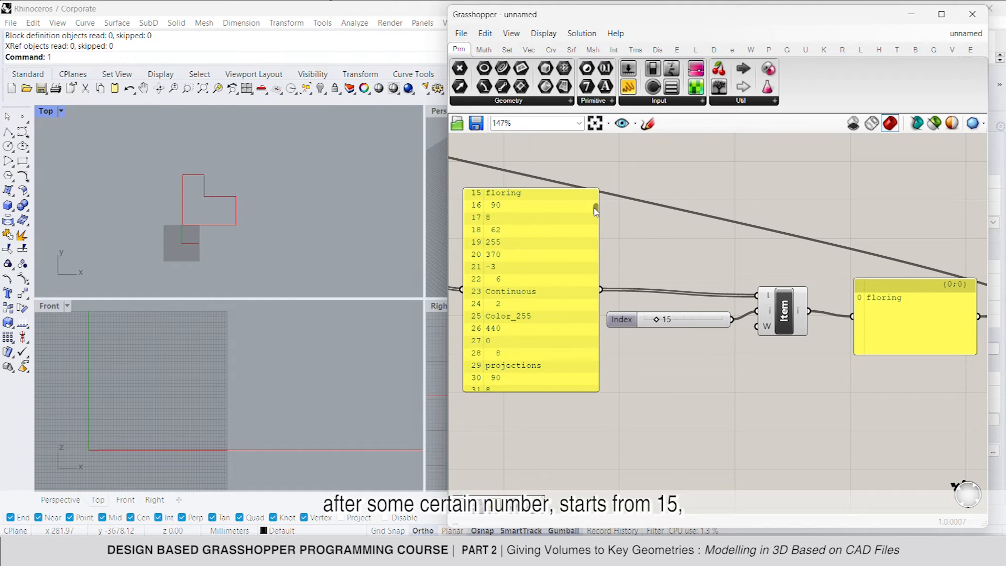
pyautogui.scroll(-3)
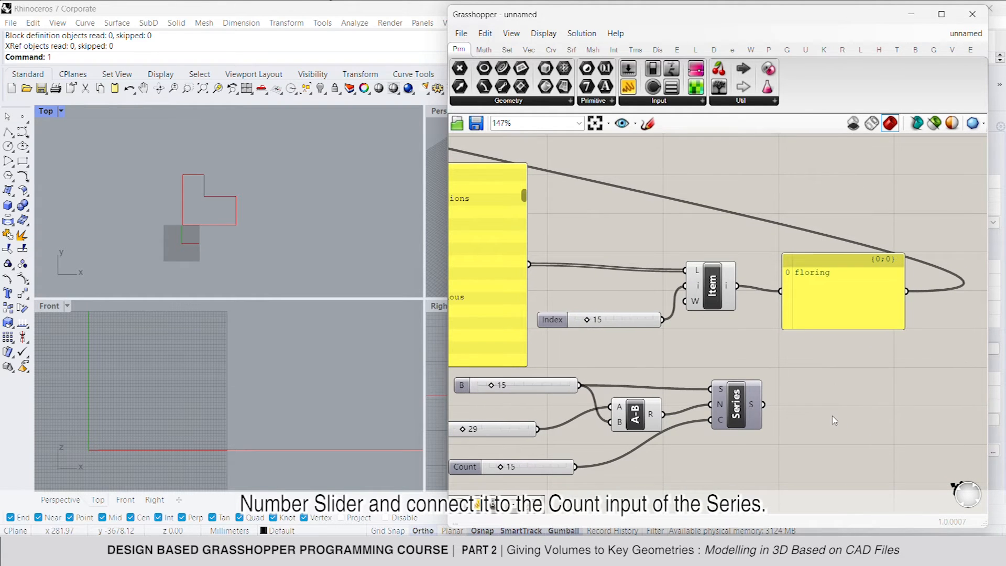
pyautogui.write('panel')
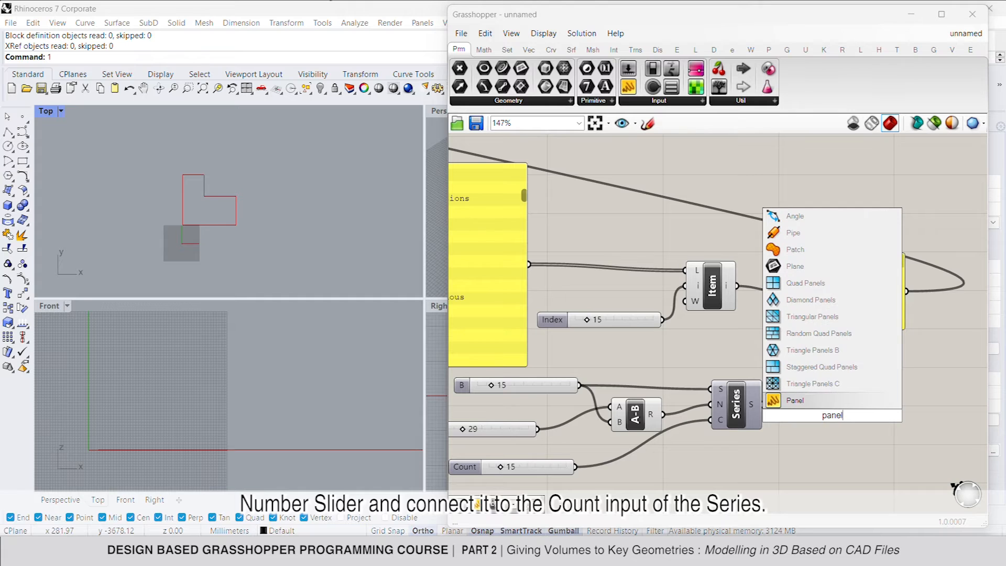
# Show series values 15, 29, 43… in a panel and feed them into List Item's index
pyautogui.click(794, 400)
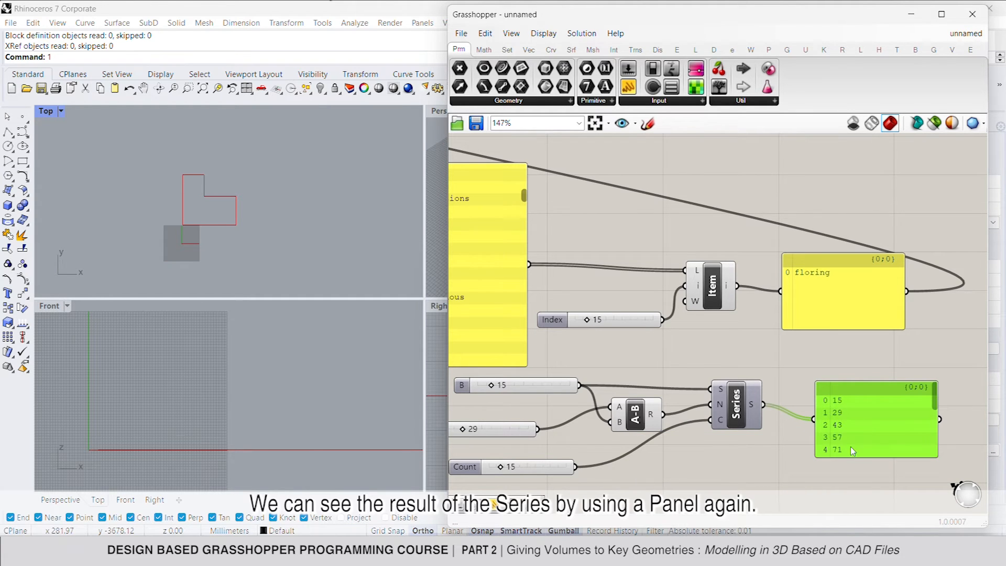
pyautogui.moveTo(938, 418); pyautogui.dragTo(695, 292)
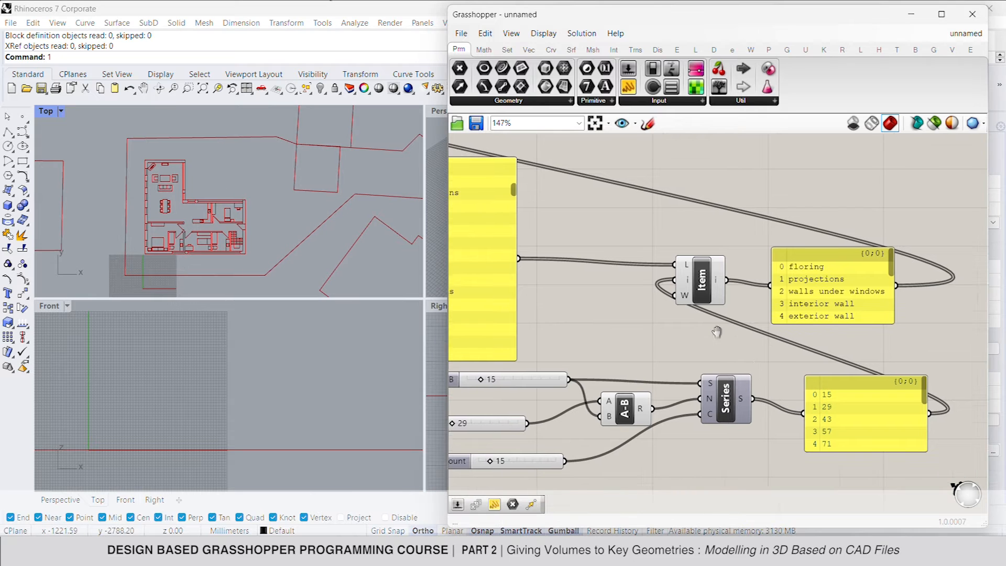
pyautogui.scroll(-3)
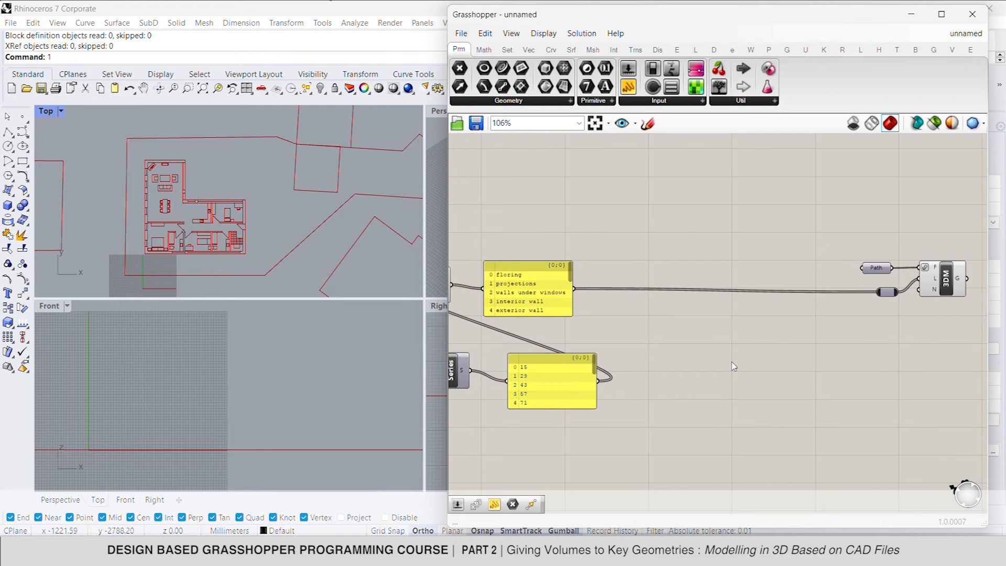
# Add a List Item component via the 'list i' search to pick the floring layer
pyautogui.doubleClick(731, 351)
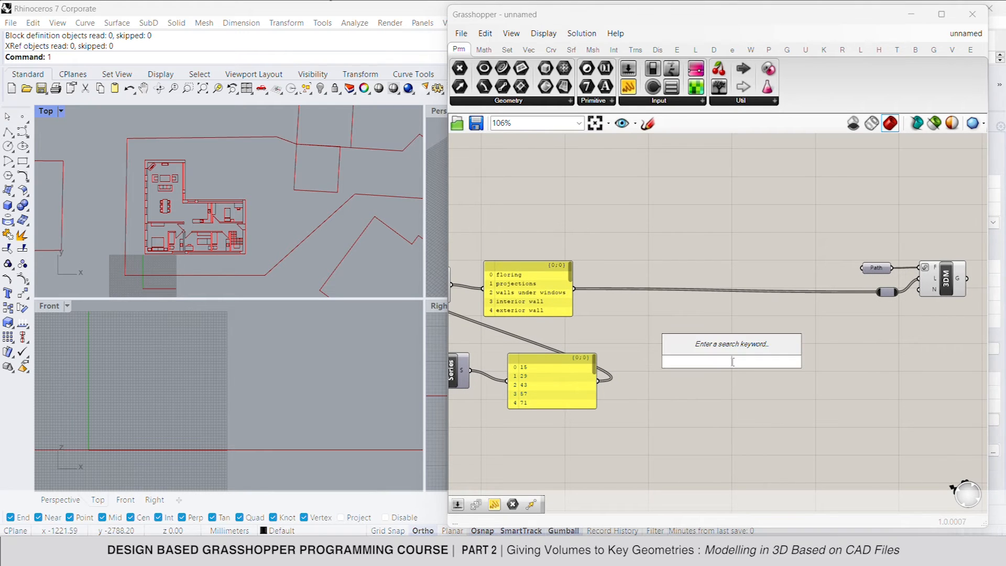
pyautogui.write('list i')
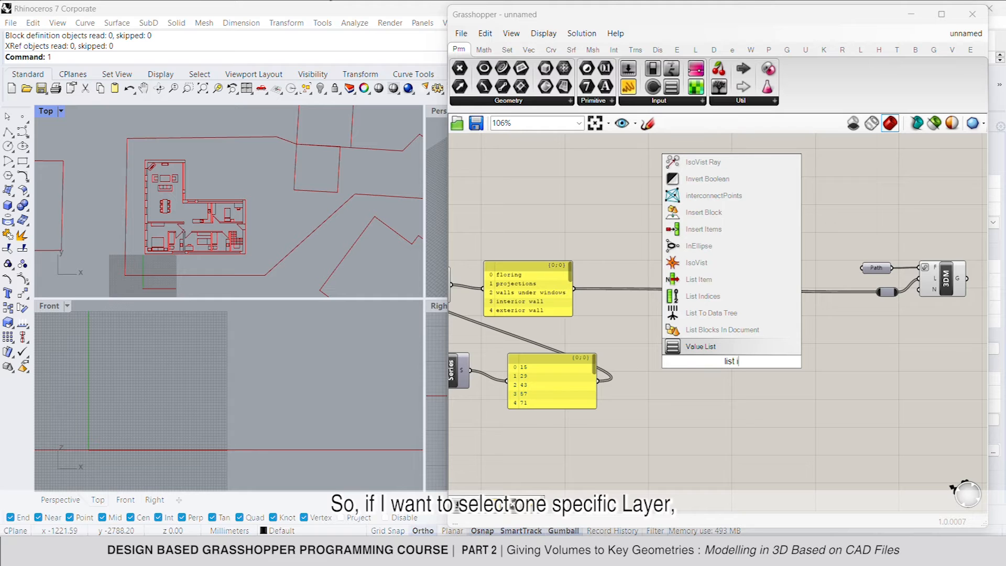
pyautogui.click(698, 279)
pyautogui.write('bre')
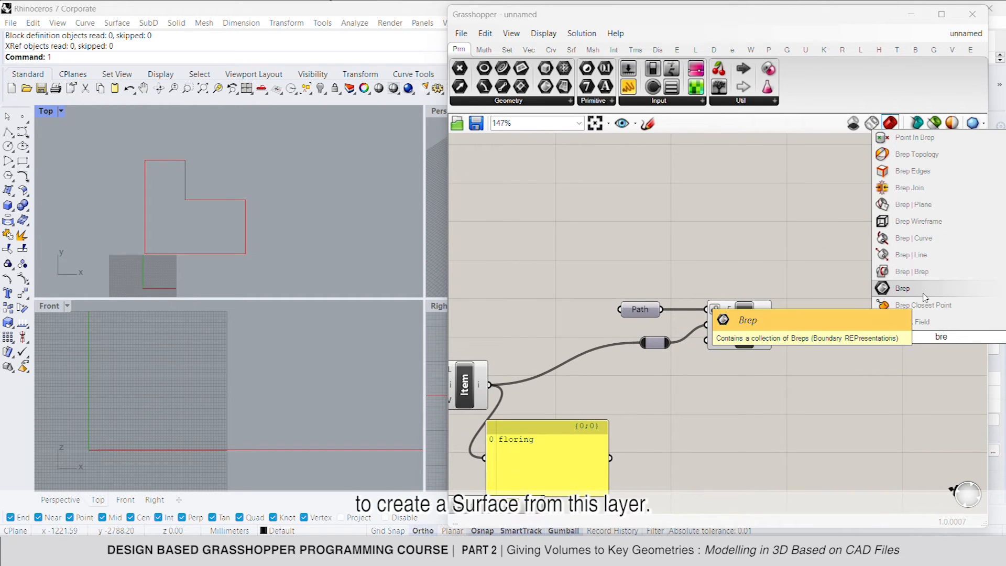
# Add a Brep container for the imported floring geometry and name it FLOORING
pyautogui.click(902, 288)
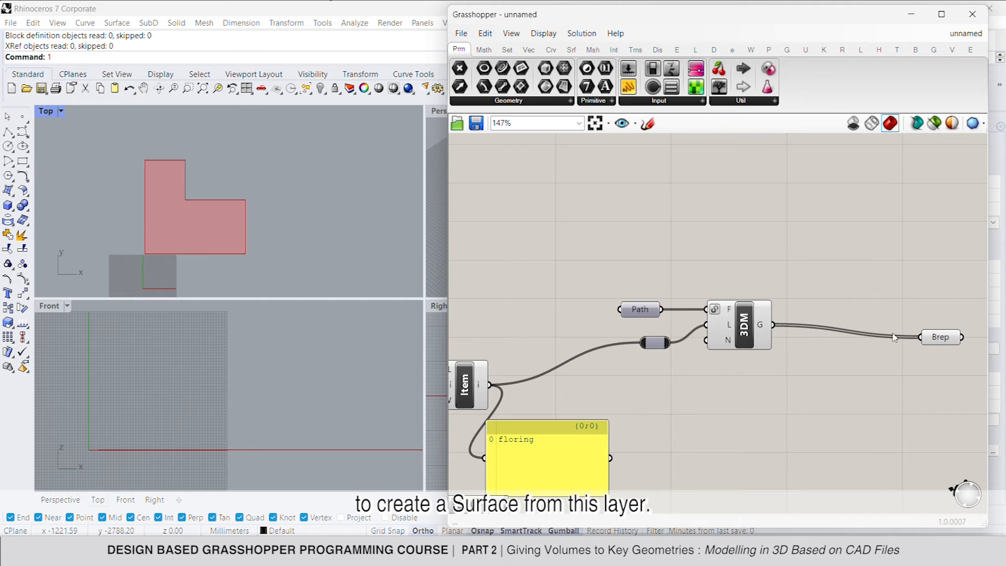
pyautogui.rightClick(940, 336)
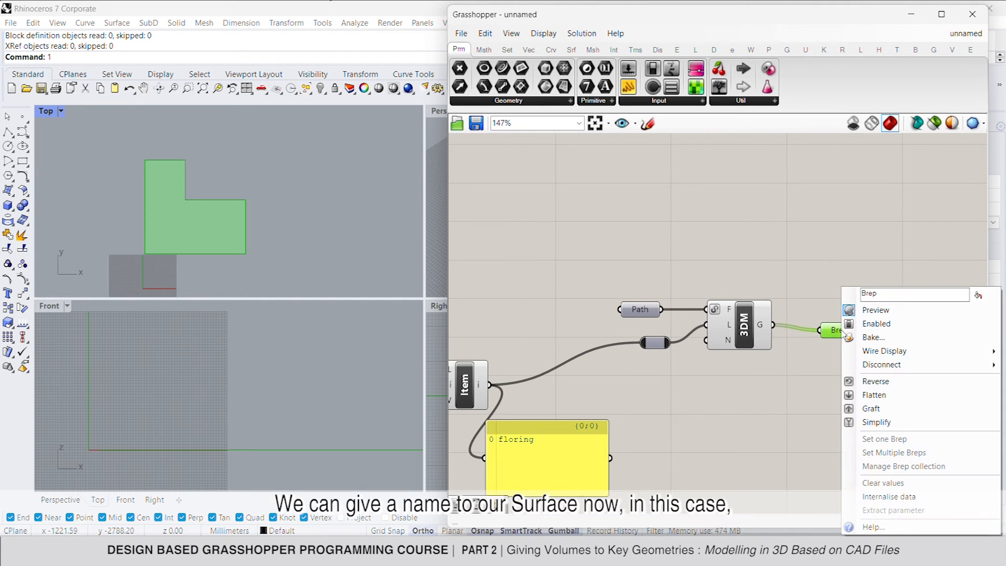
pyautogui.write('F')
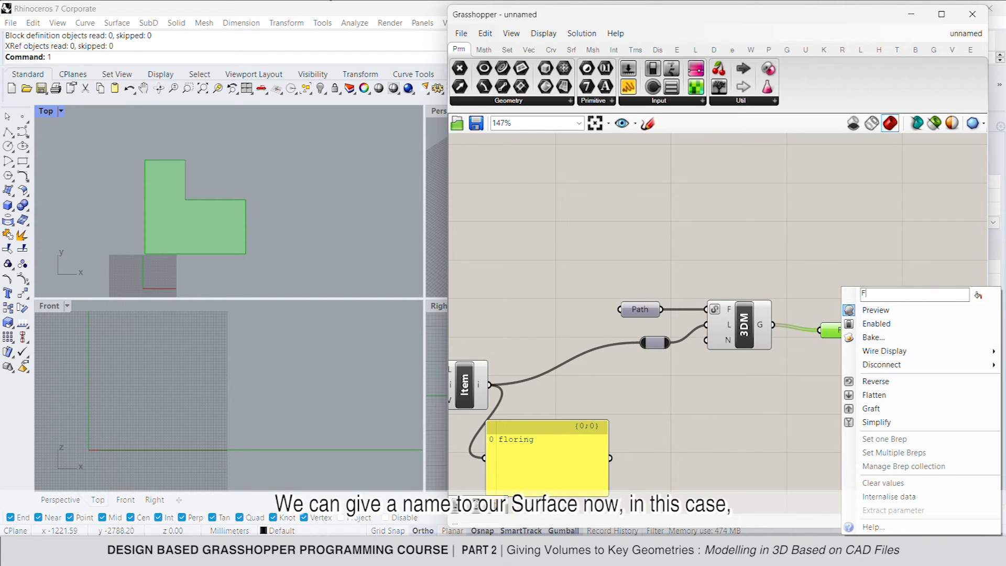
pyautogui.write('LOORING')
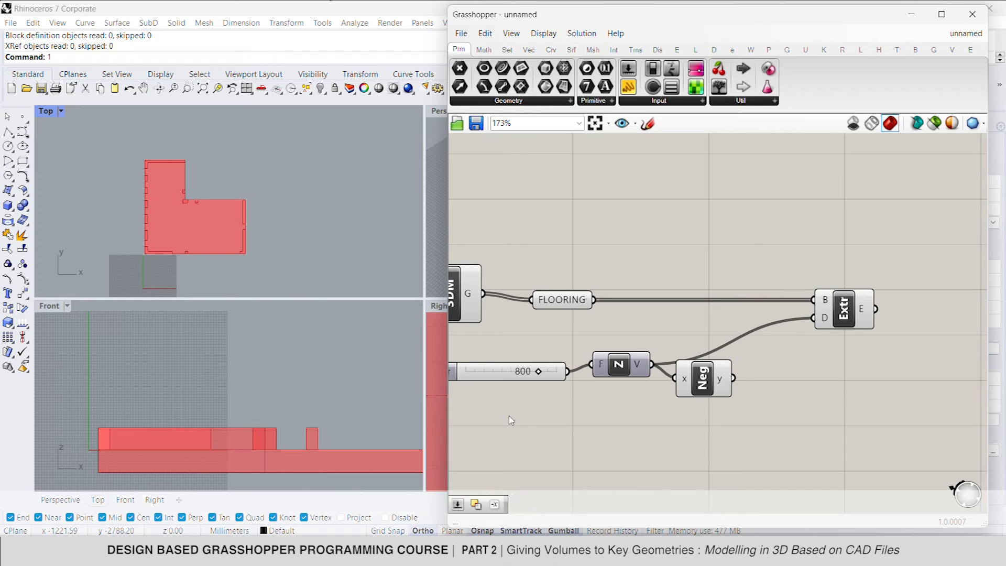
# Set the copied unit-Z Factor slider to 3000
pyautogui.doubleClick(522, 371)
pyautogui.write('3000')
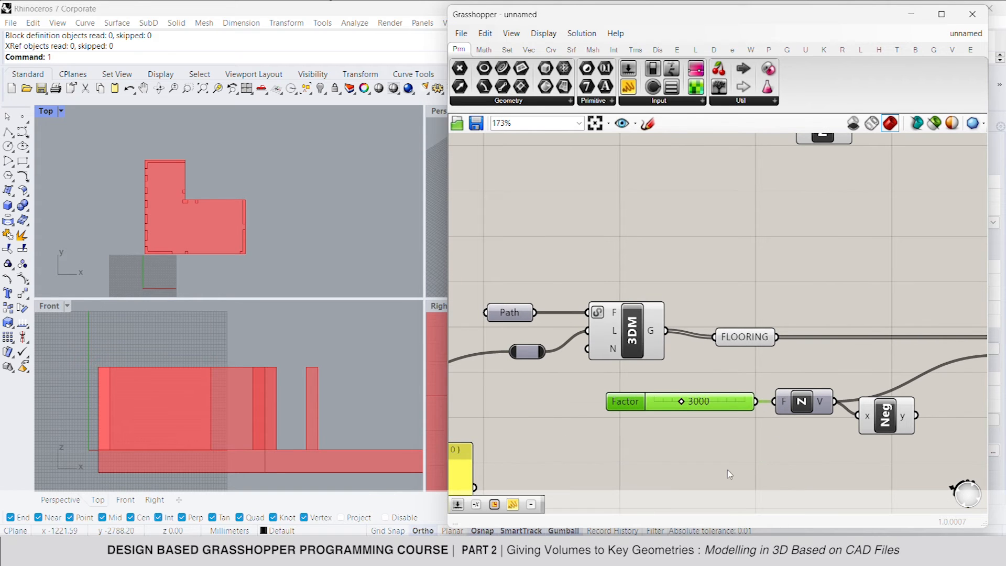
# Rename the copied Brep container 'EX WALLS' and switch the Index slider from 4 to 3
pyautogui.rightClick(744, 337)
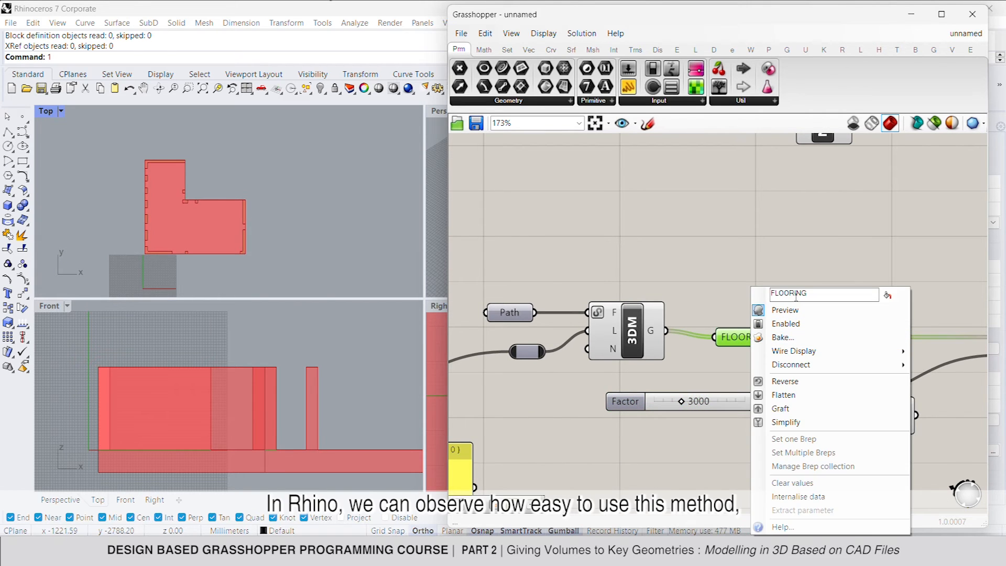
pyautogui.write('E')
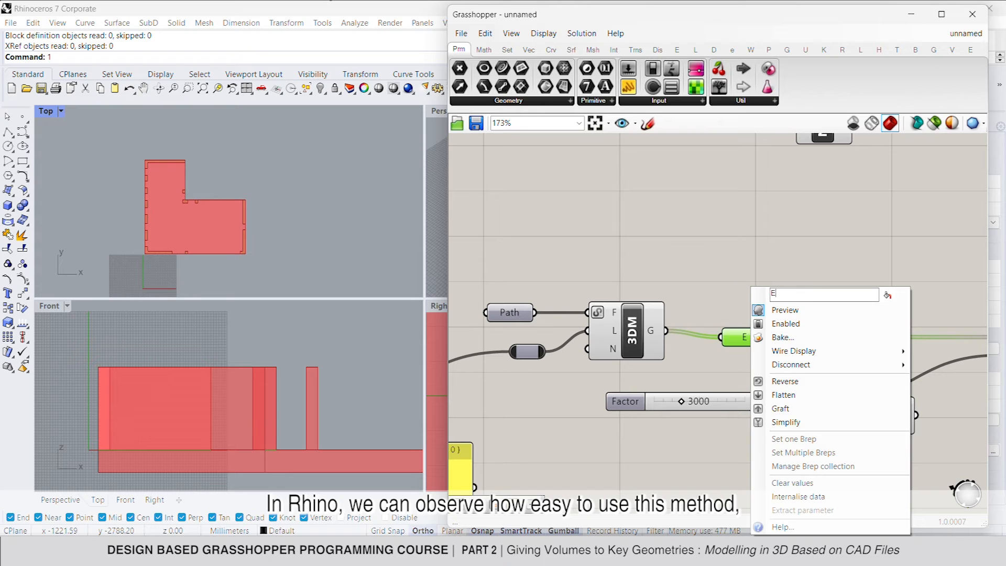
pyautogui.write('X WALLS')
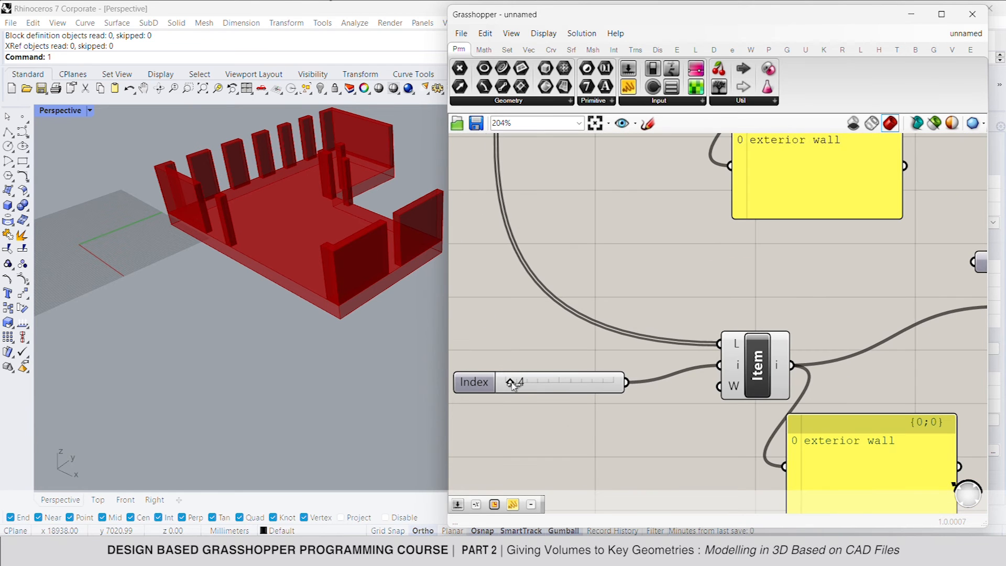
pyautogui.moveTo(513, 383); pyautogui.dragTo(511, 382)
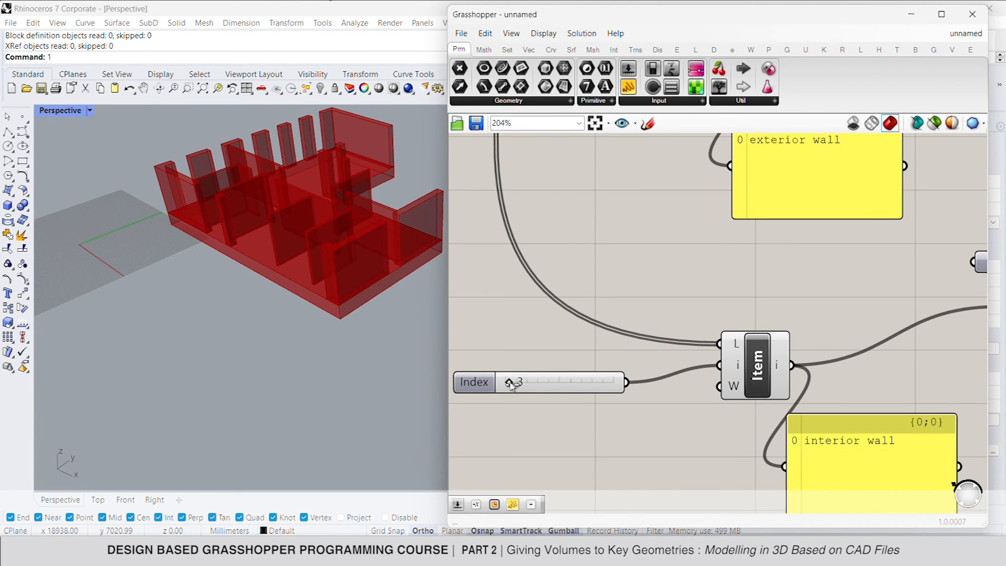
pyautogui.scroll(-3)
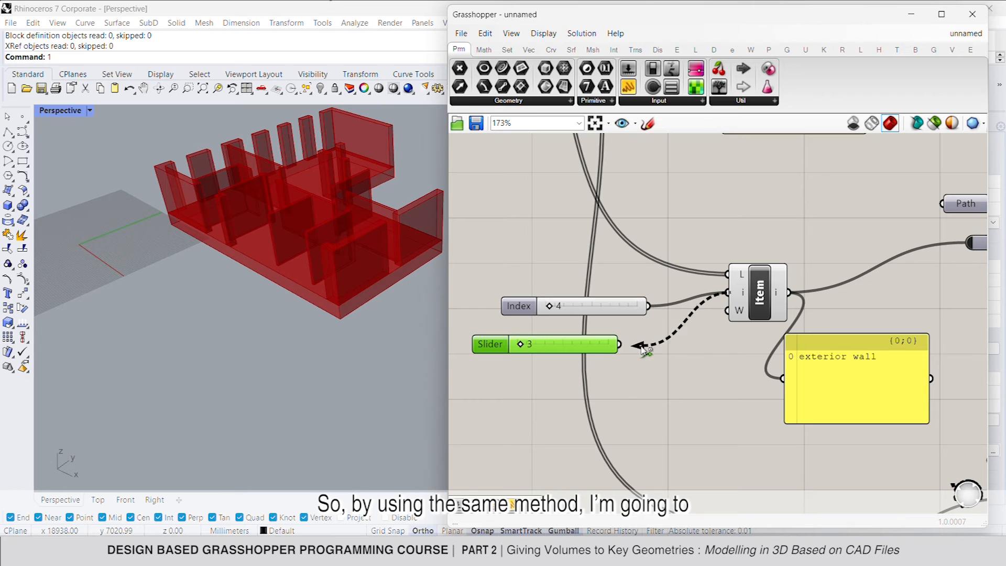
# Pick the walls-under-windows layer and set the extrusion Factor to 500
pyautogui.scroll(-3)
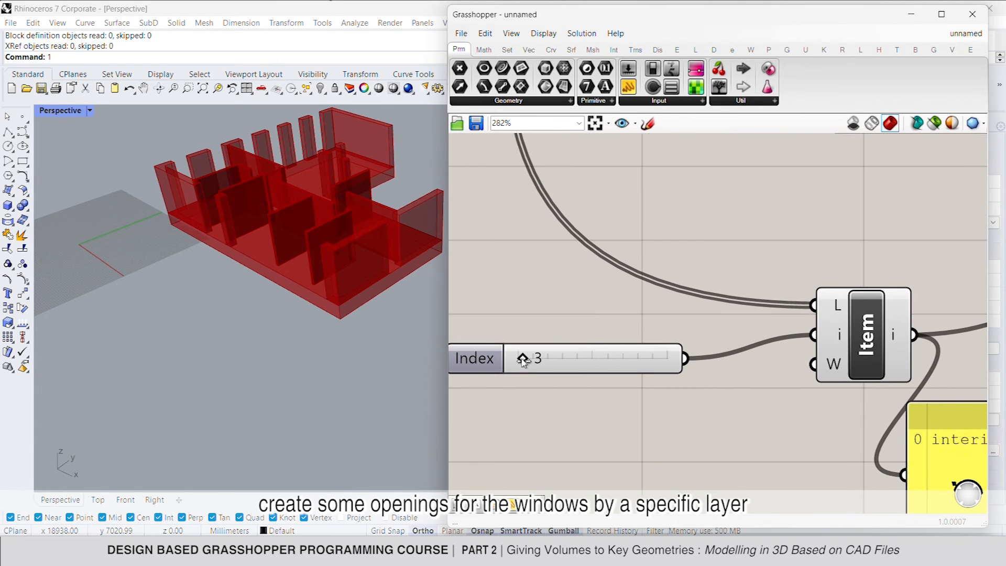
pyautogui.moveTo(539, 358); pyautogui.dragTo(529, 358)
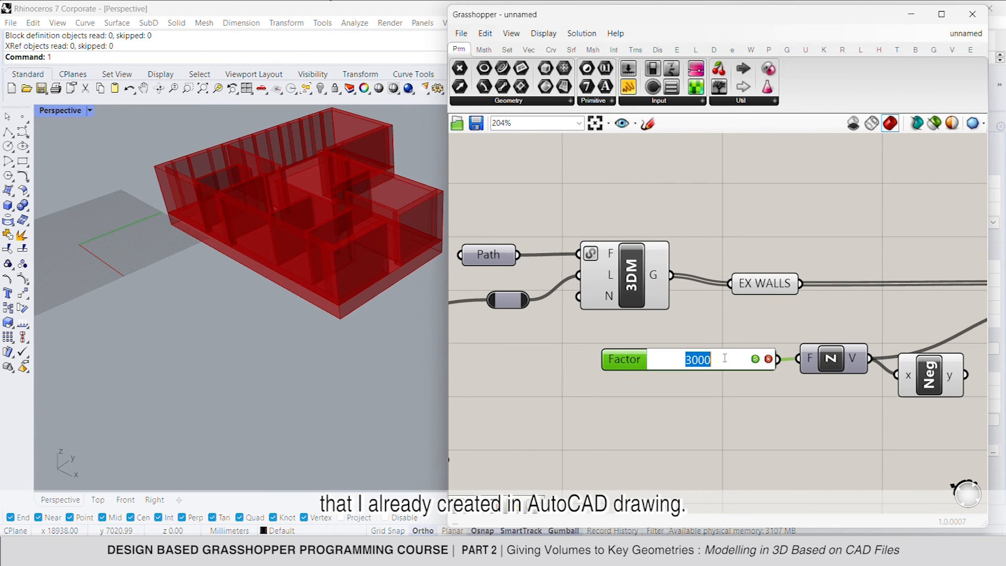
pyautogui.write('500')
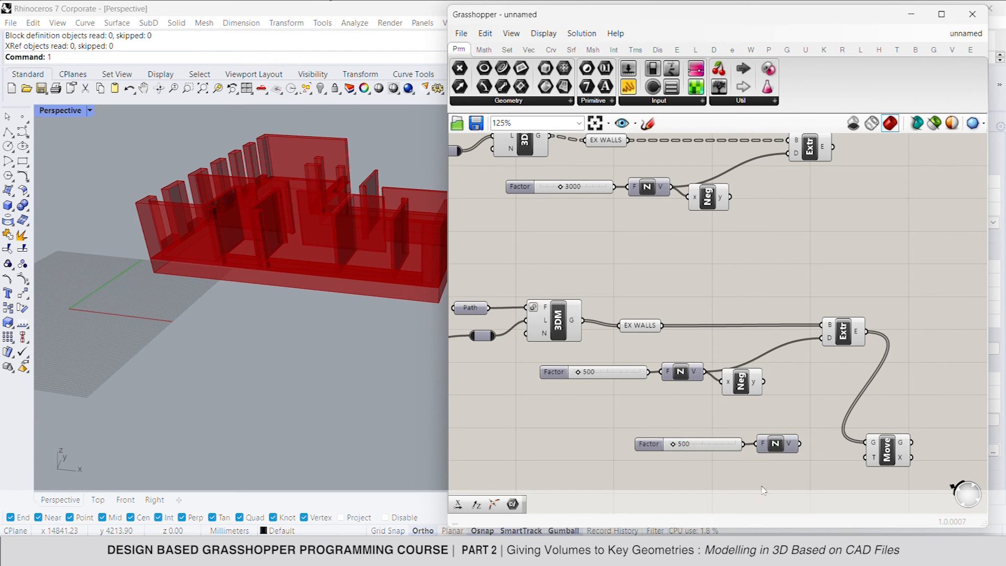
pyautogui.doubleClick(683, 444)
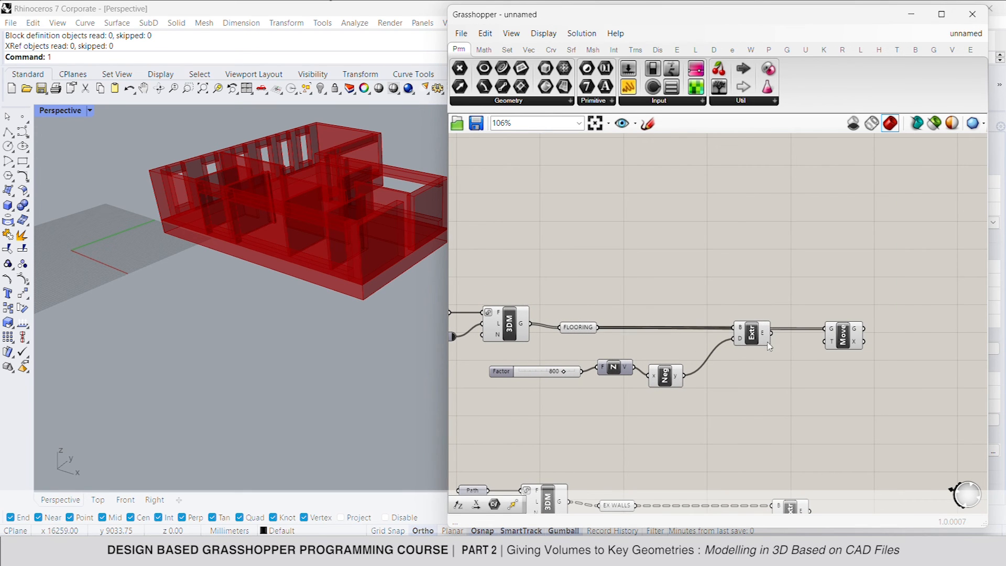
# Wire the flooring surface into Move and set the Z lift distance to 3000
pyautogui.moveTo(843, 334); pyautogui.dragTo(922, 268)
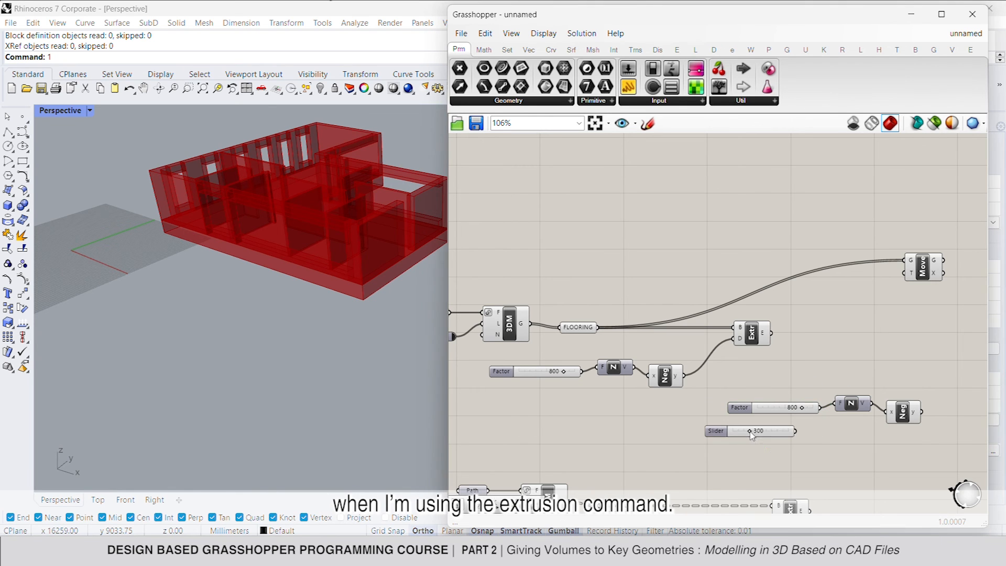
pyautogui.doubleClick(748, 430)
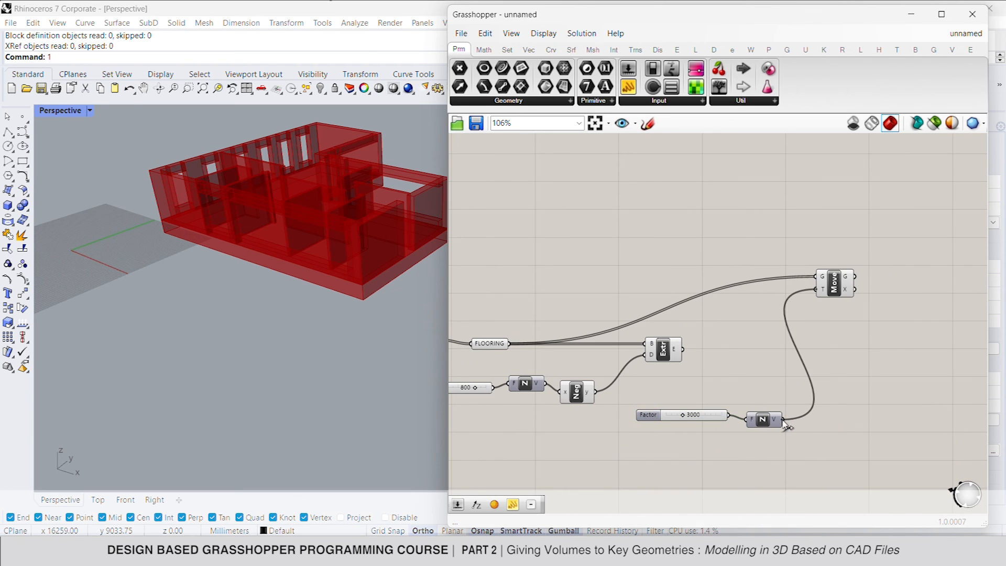
pyautogui.scroll(-3)
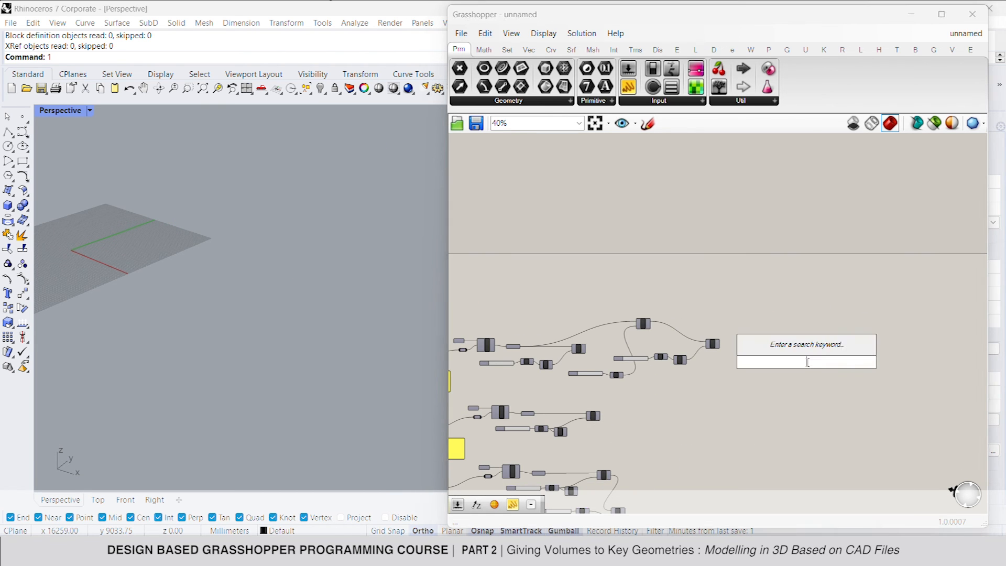
# Add a Custom Preview component to display the extruded slabs and walls
pyautogui.write('custom p')
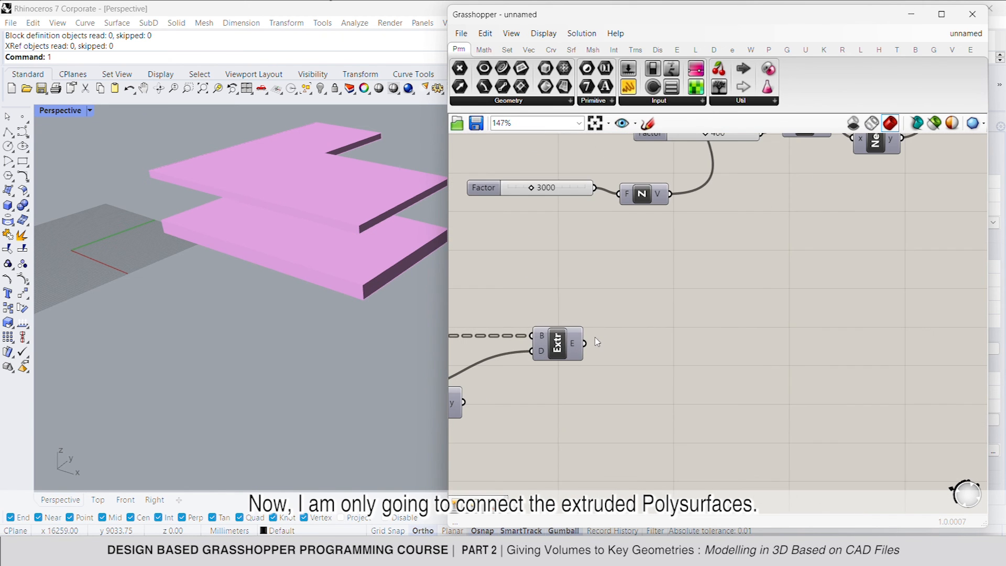
pyautogui.scroll(-3)
pyautogui.write('colo')
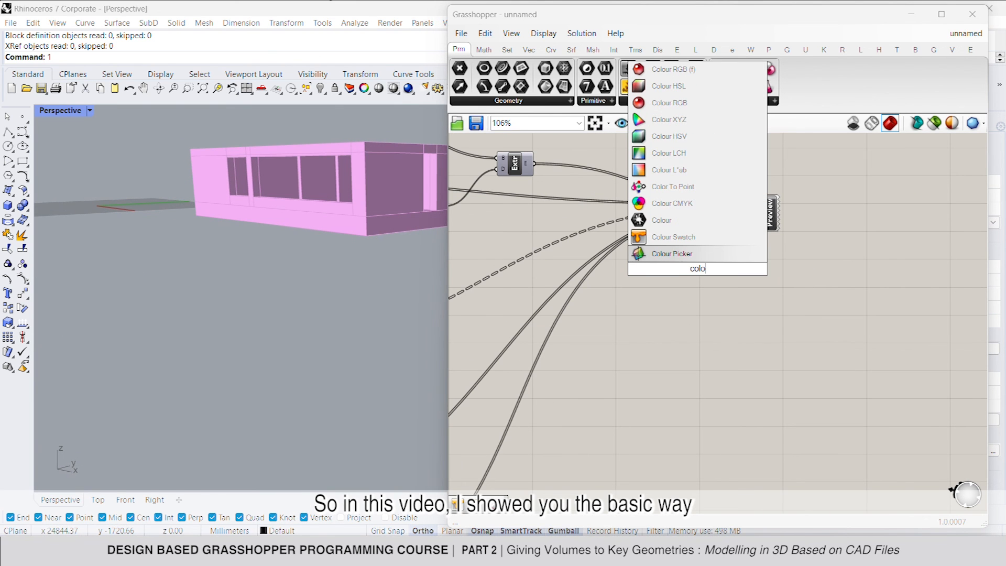
# Place a Colour Swatch beside the Custom Preview for its material colour
pyautogui.click(673, 236)
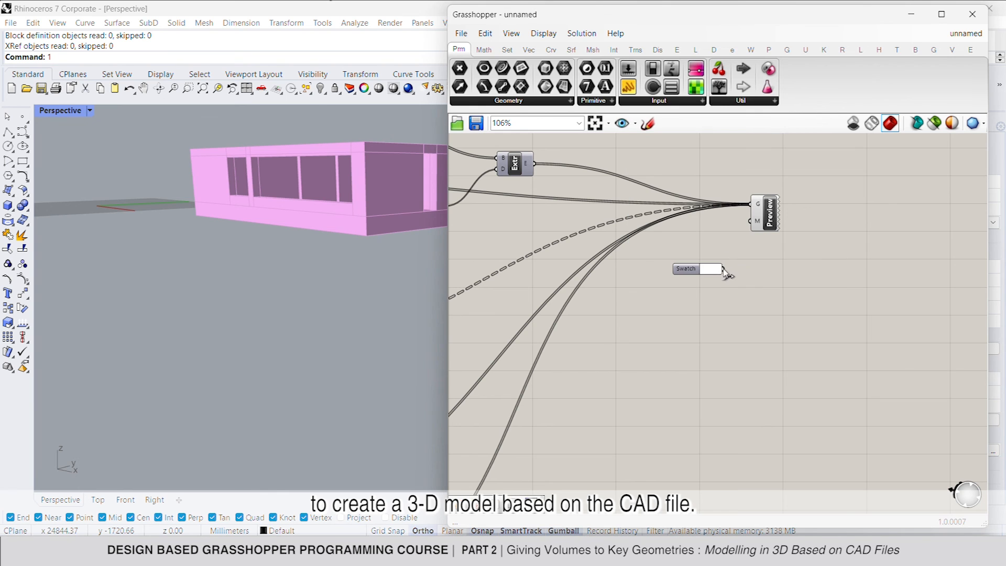